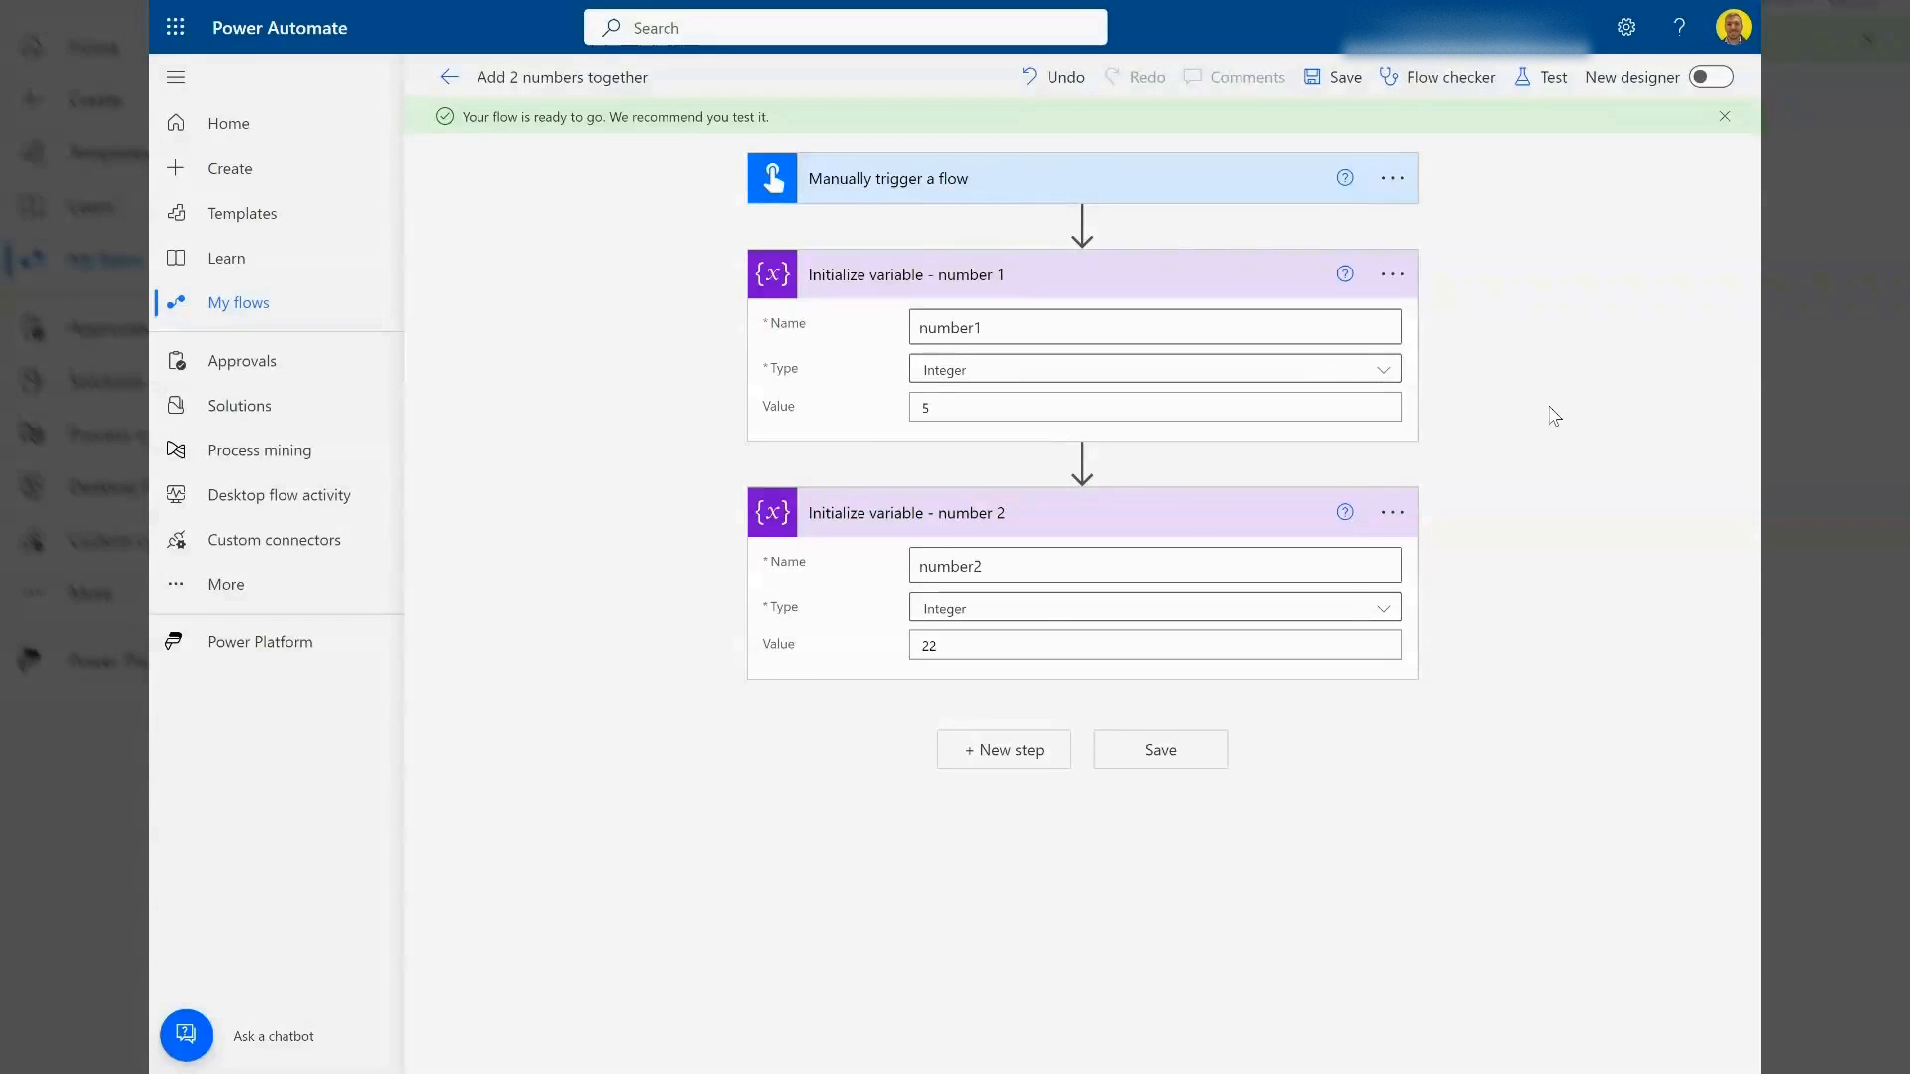
mouse_move(1625, 555)
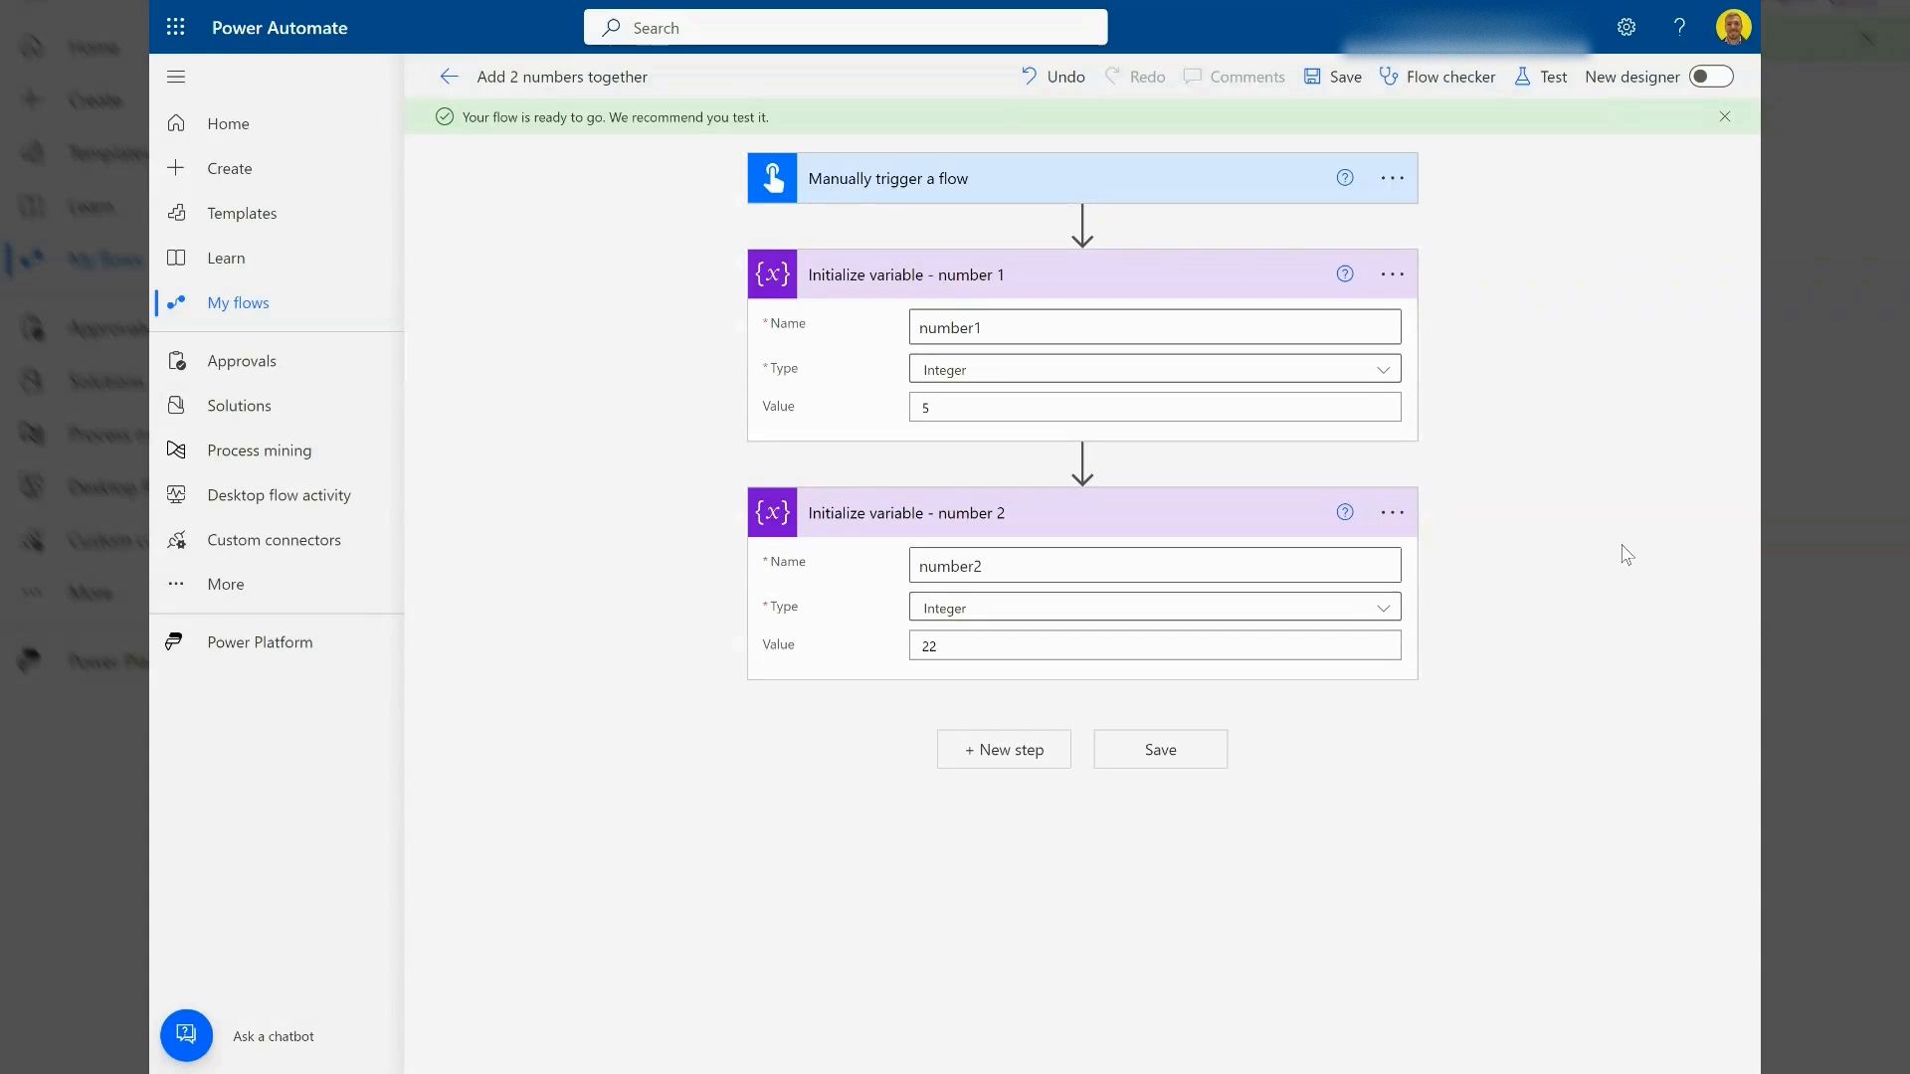
mouse_move(1619, 582)
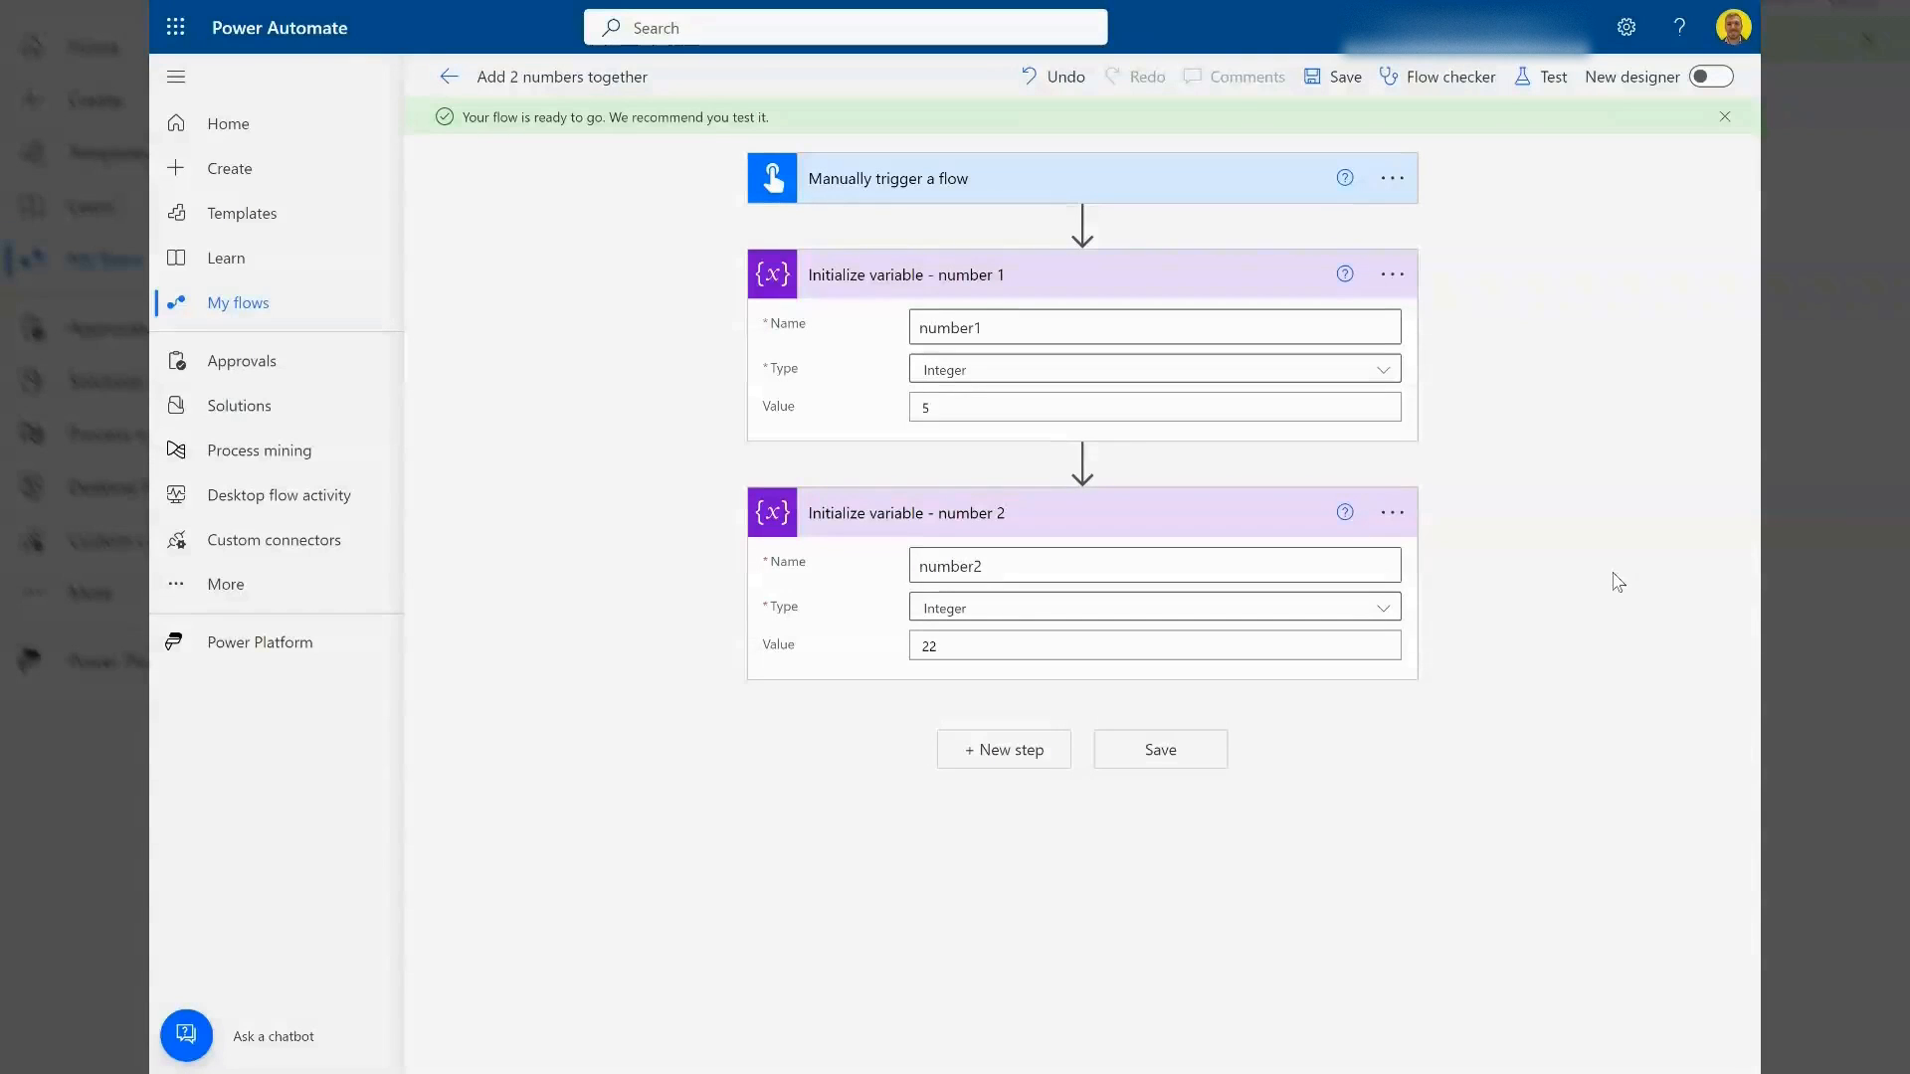
mouse_move(929, 288)
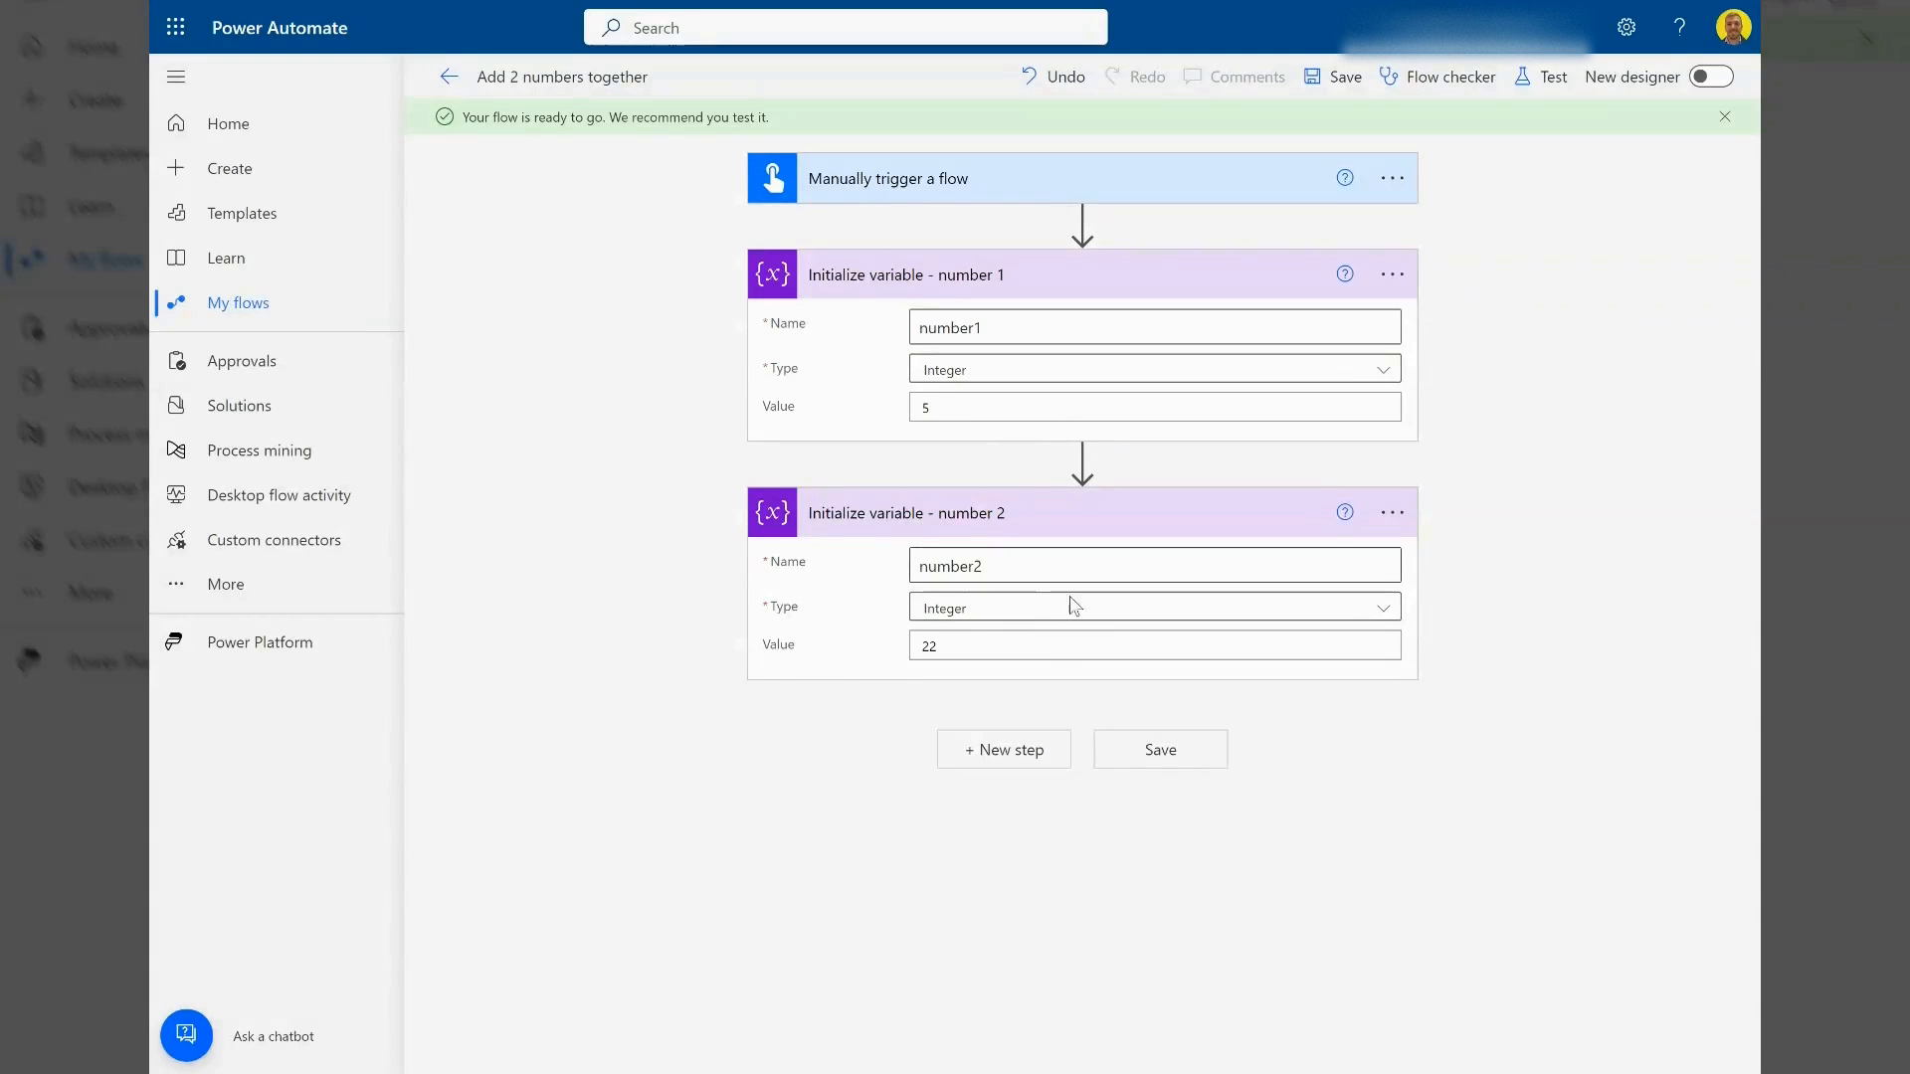
- Insert a third Initialize variable step after number2 and name it 'answer'
left_click(1000, 750)
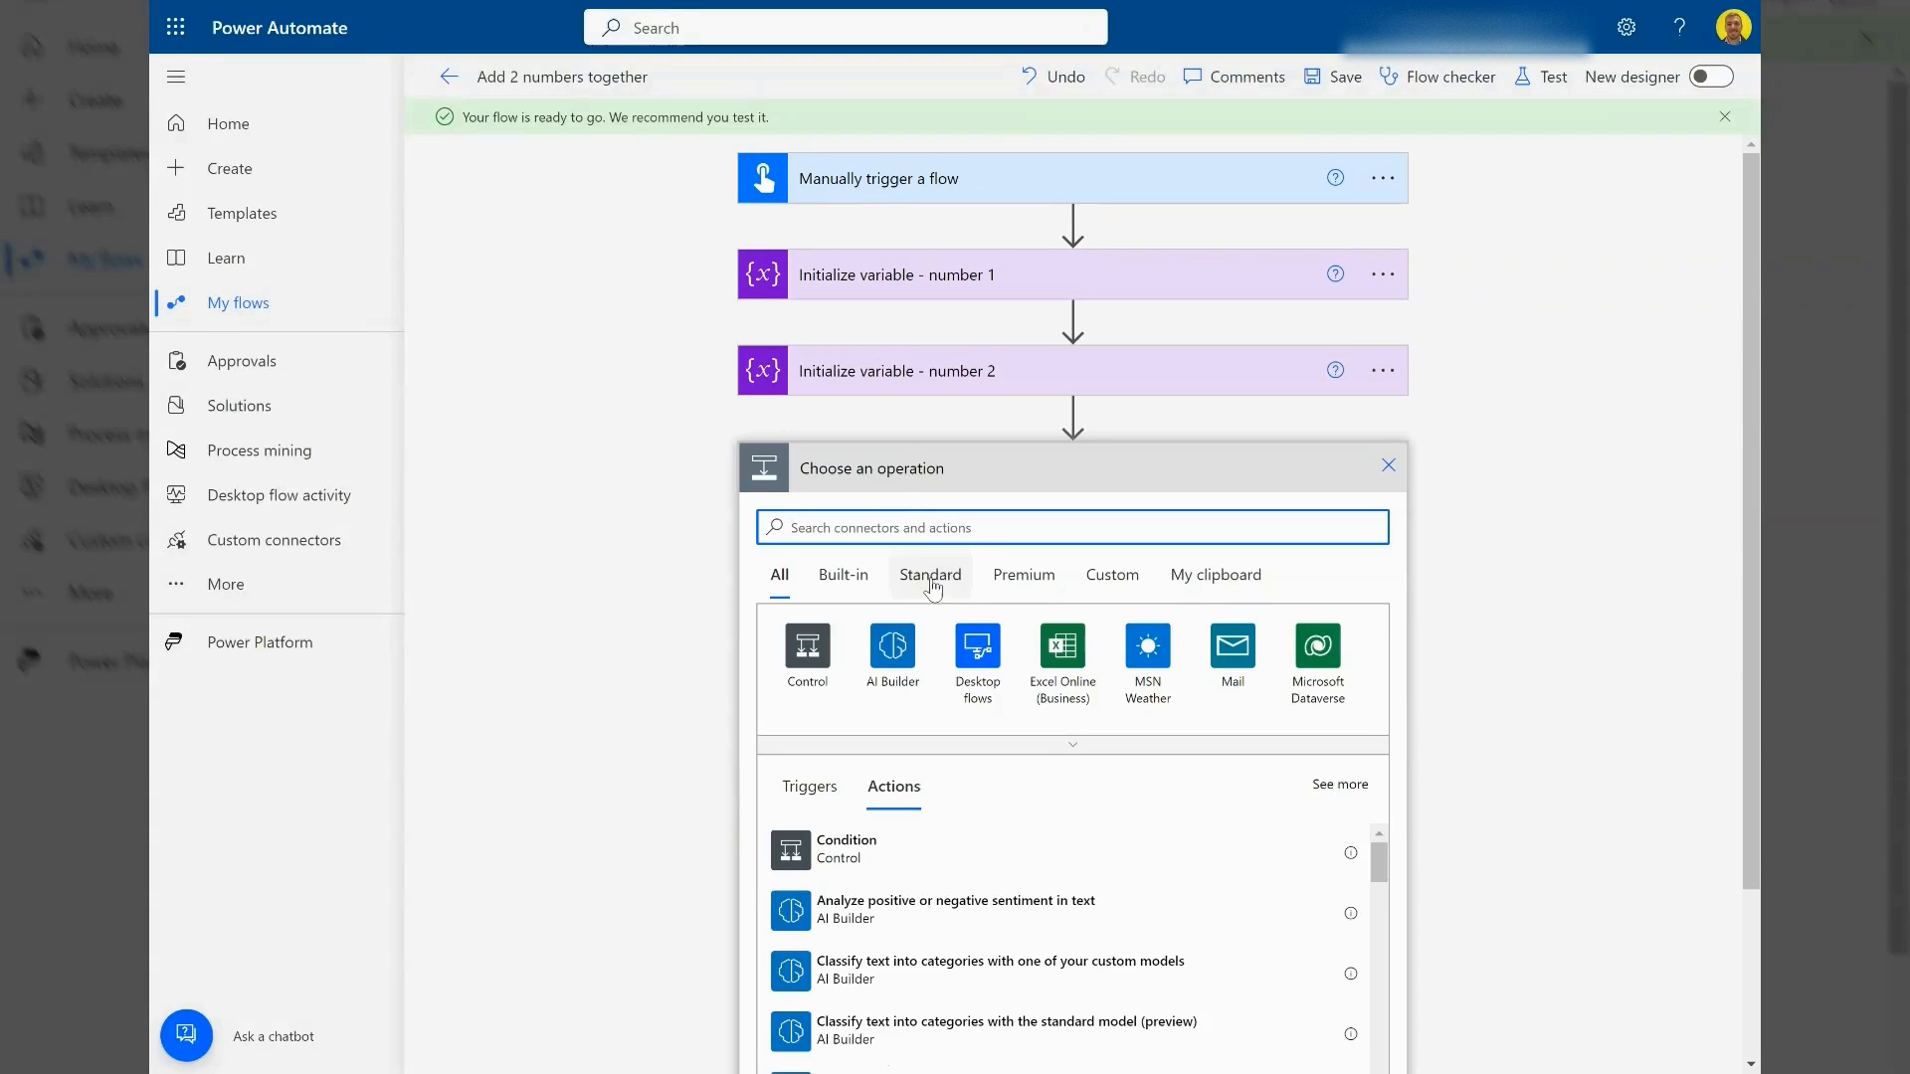
type("initialize")
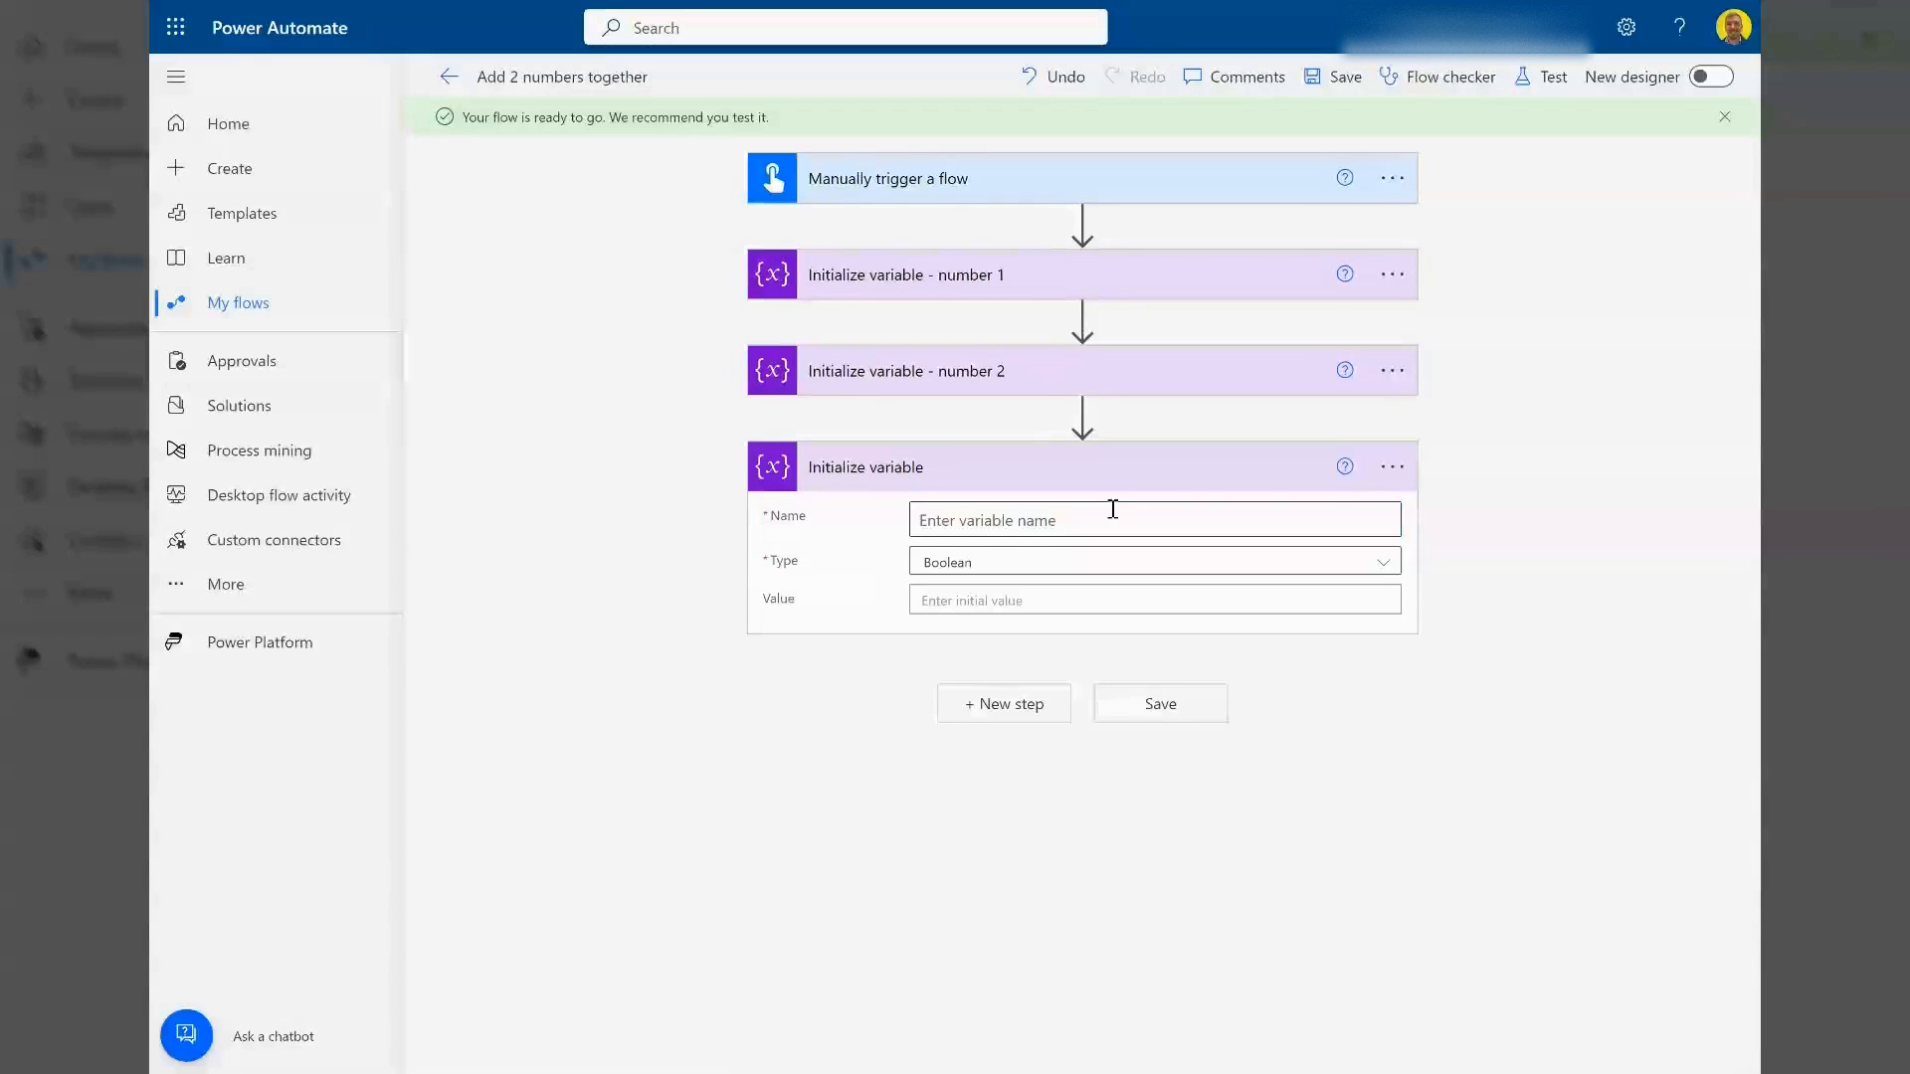
left_click(1151, 519)
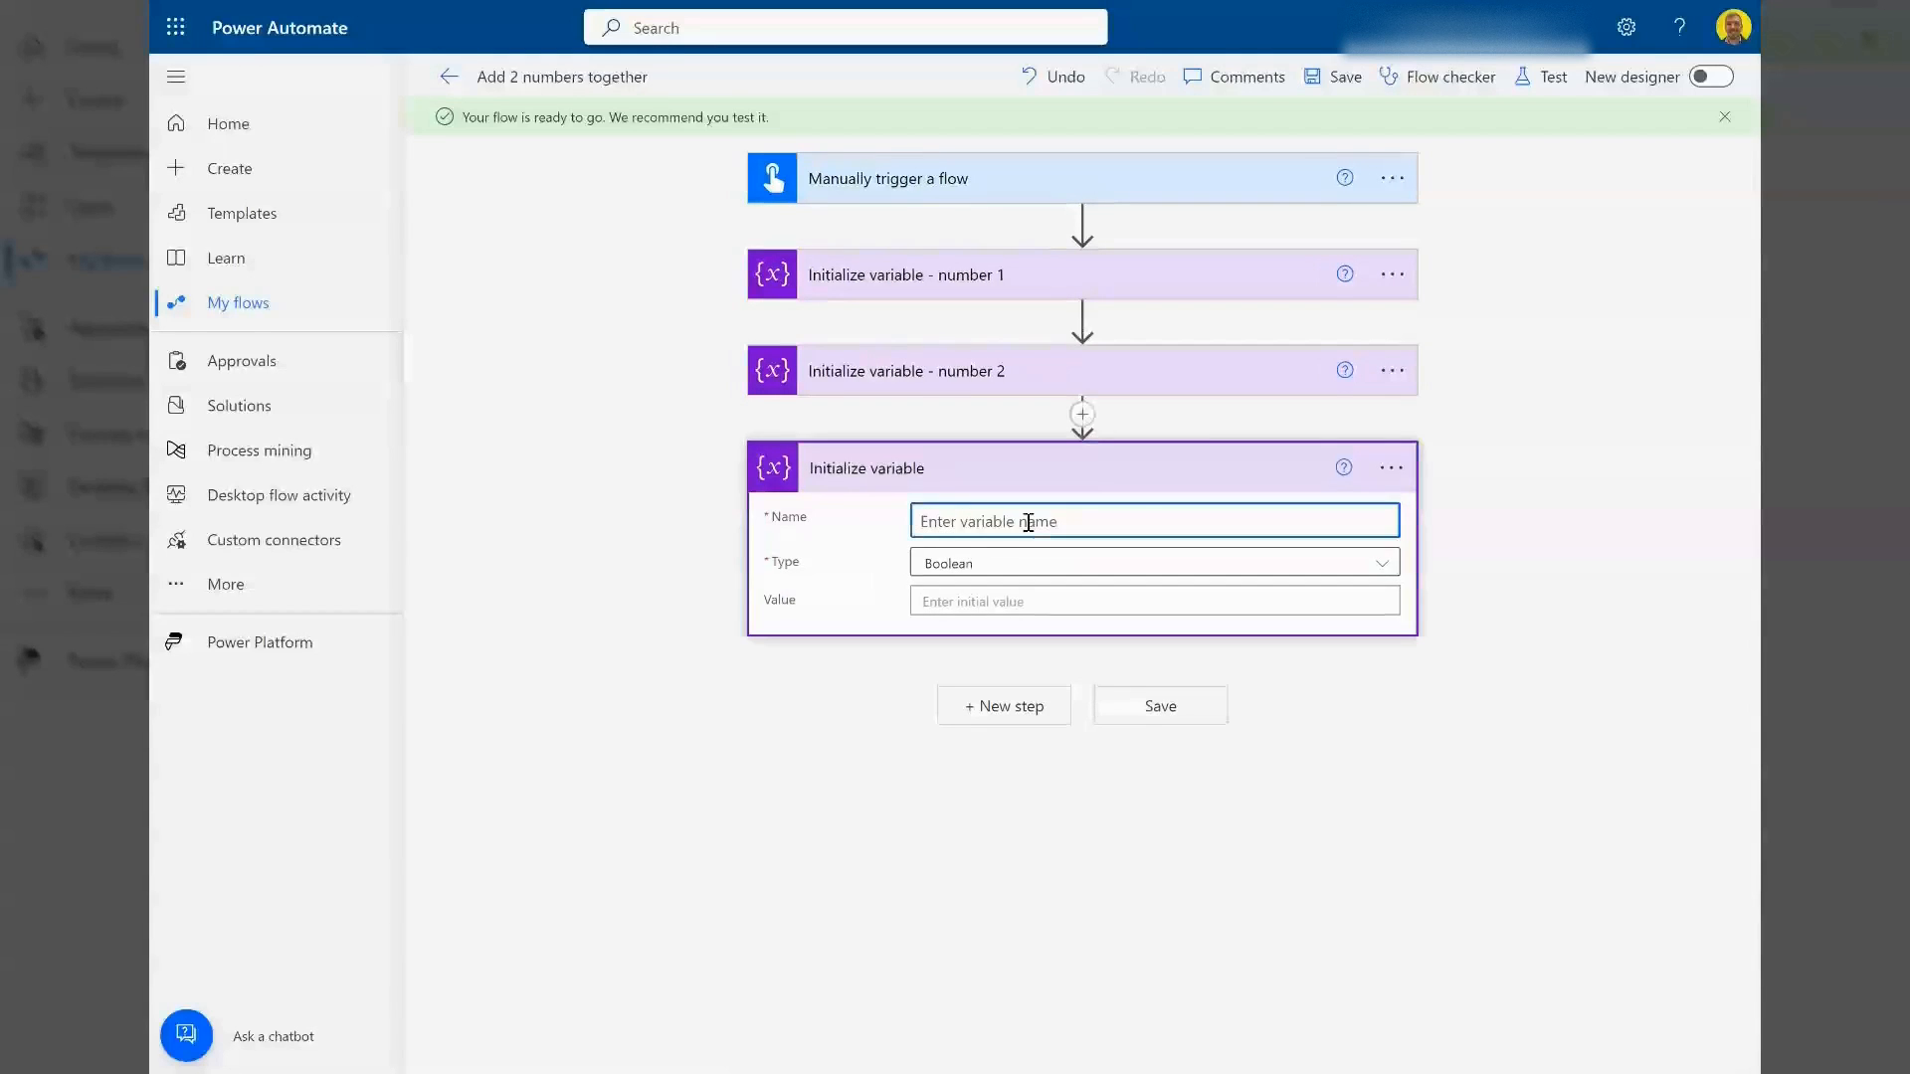
type("ans")
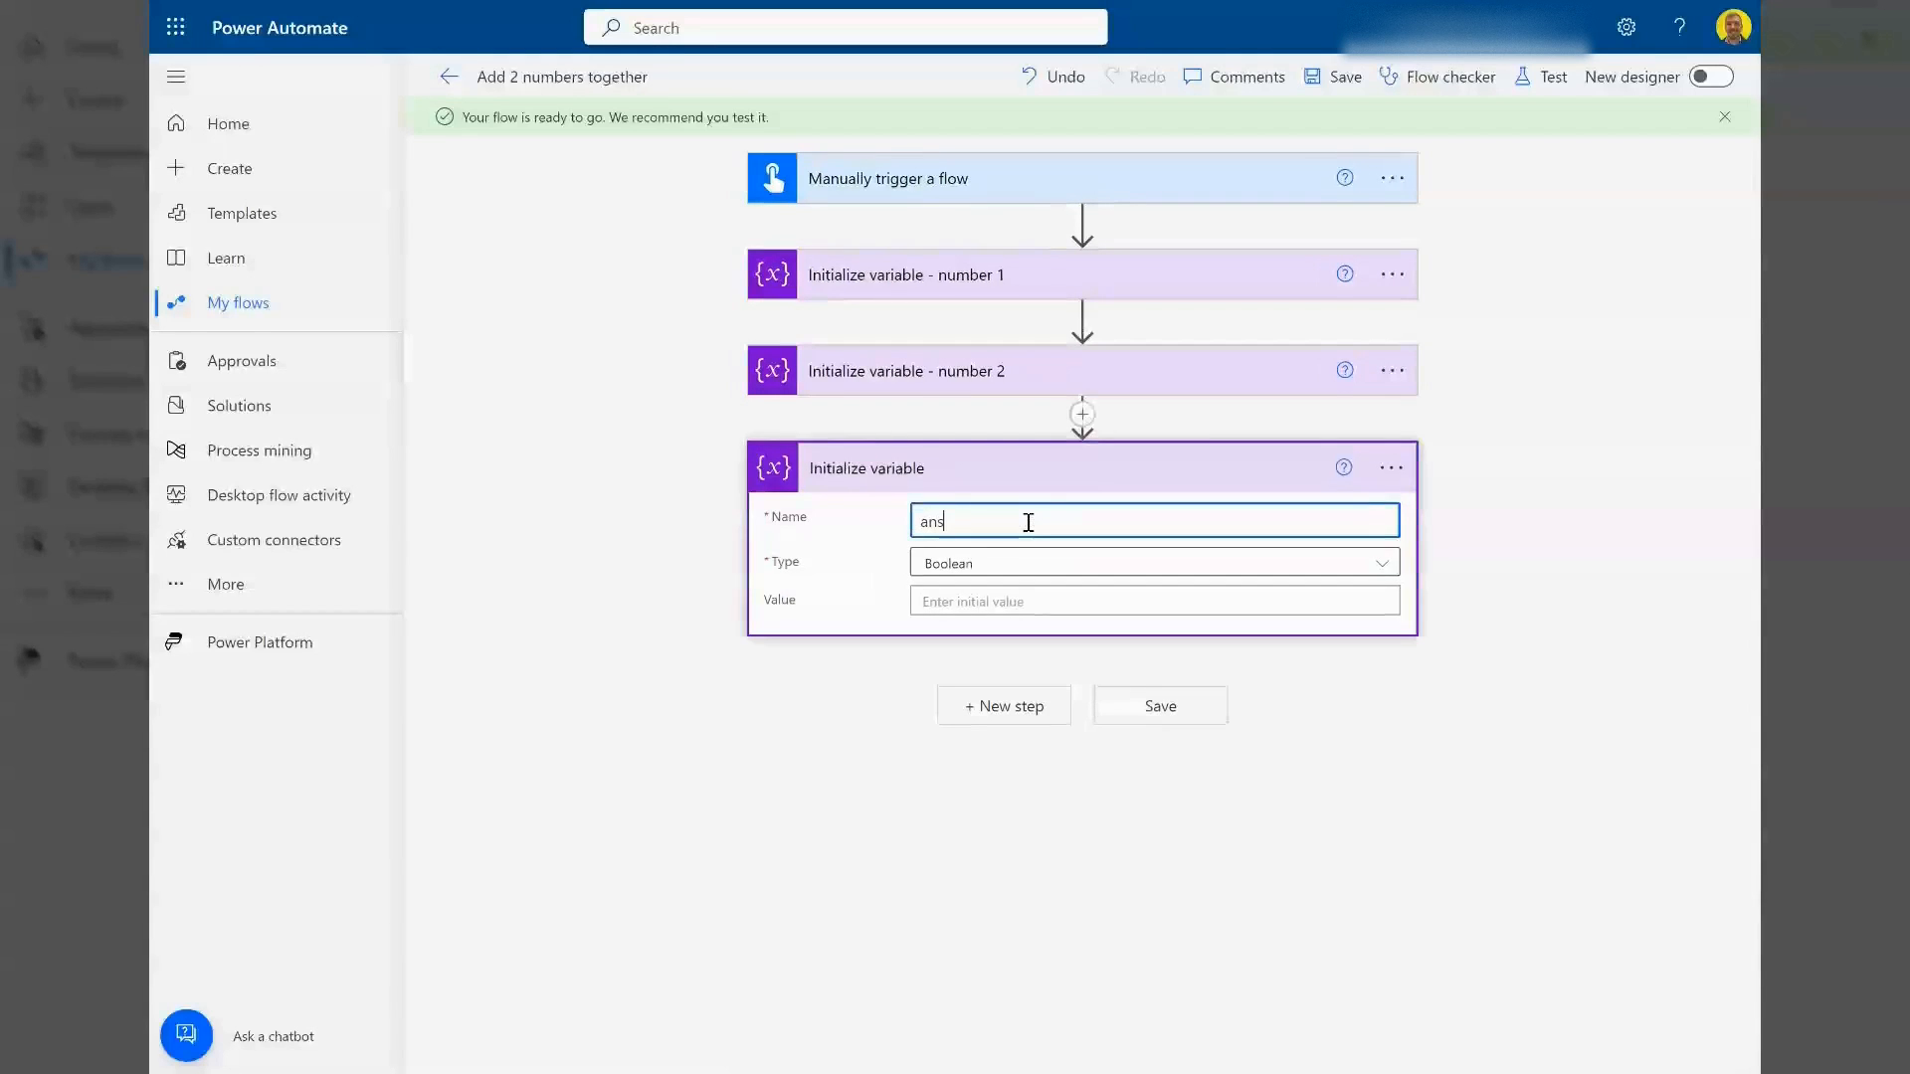
left_click(1149, 561)
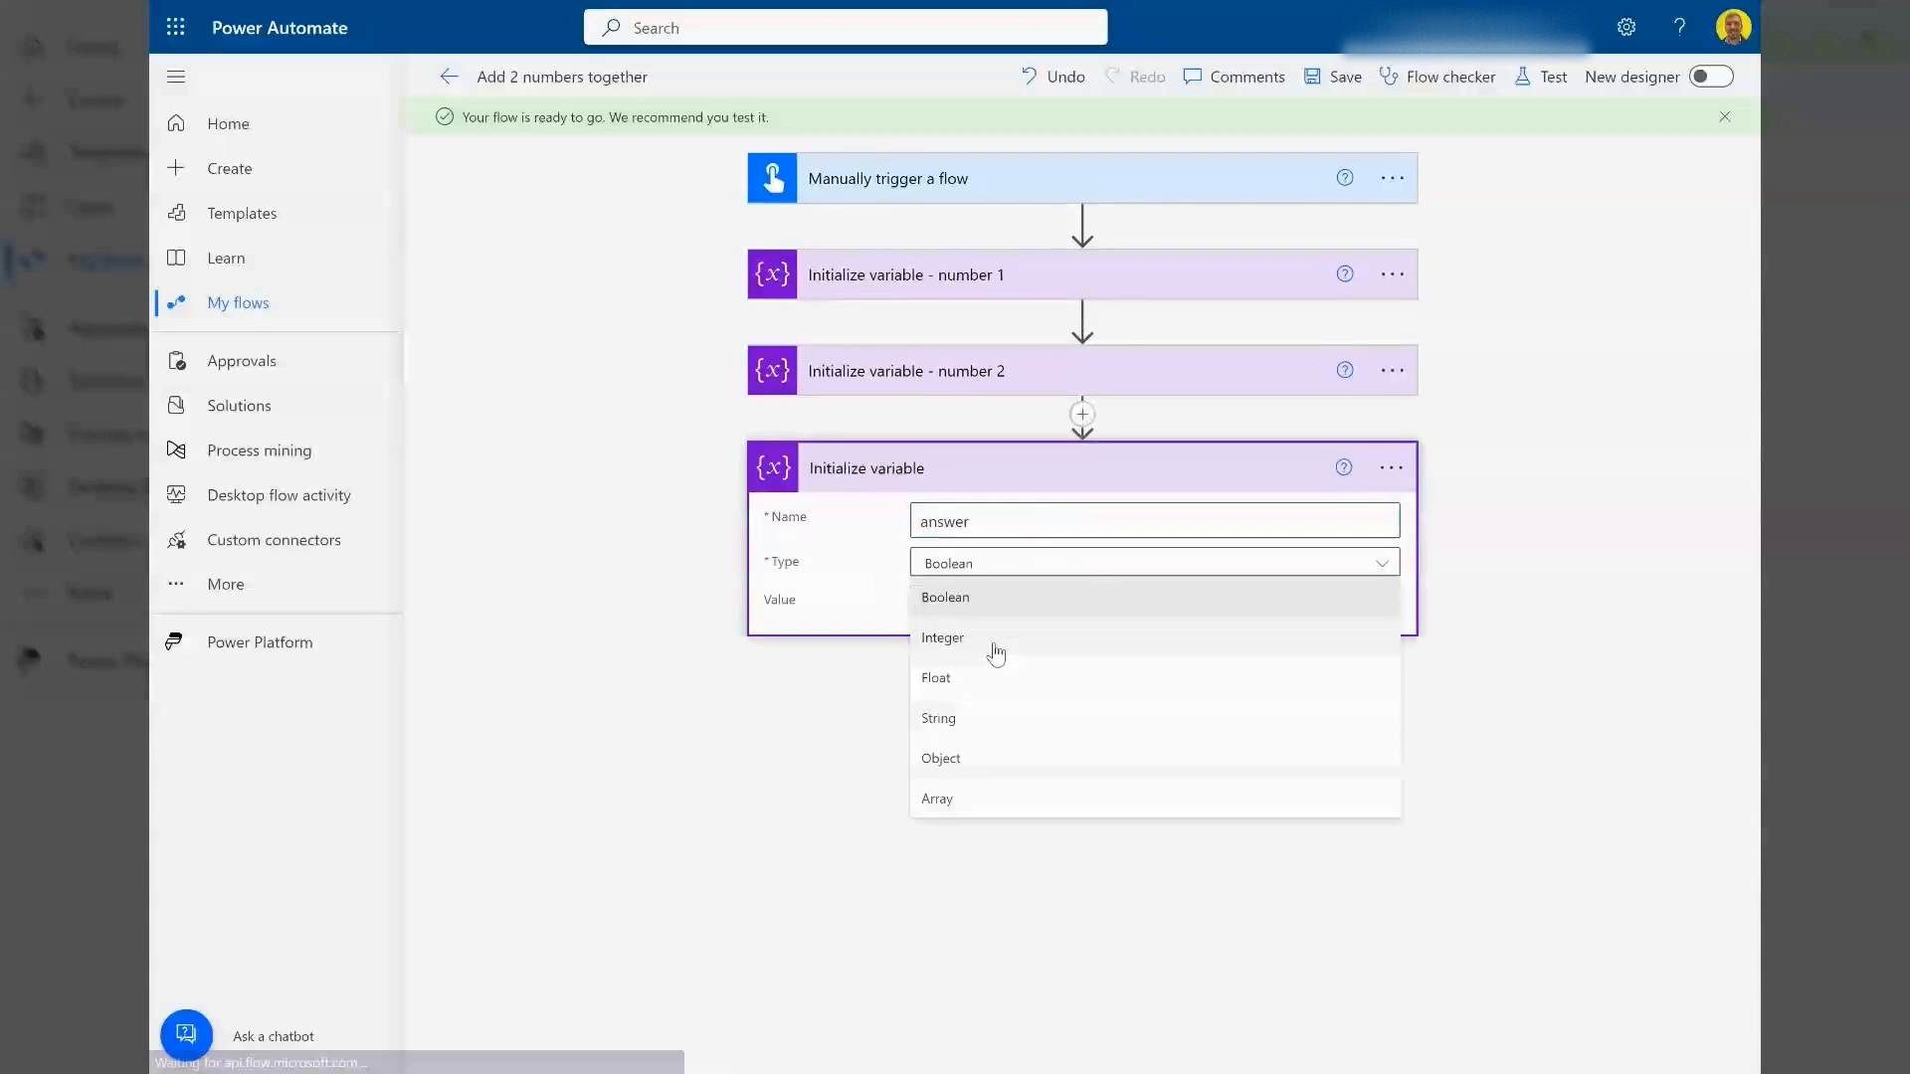
- Set answer to Integer with value expression add(variables('number1'),variables('number2'))
left_click(941, 636)
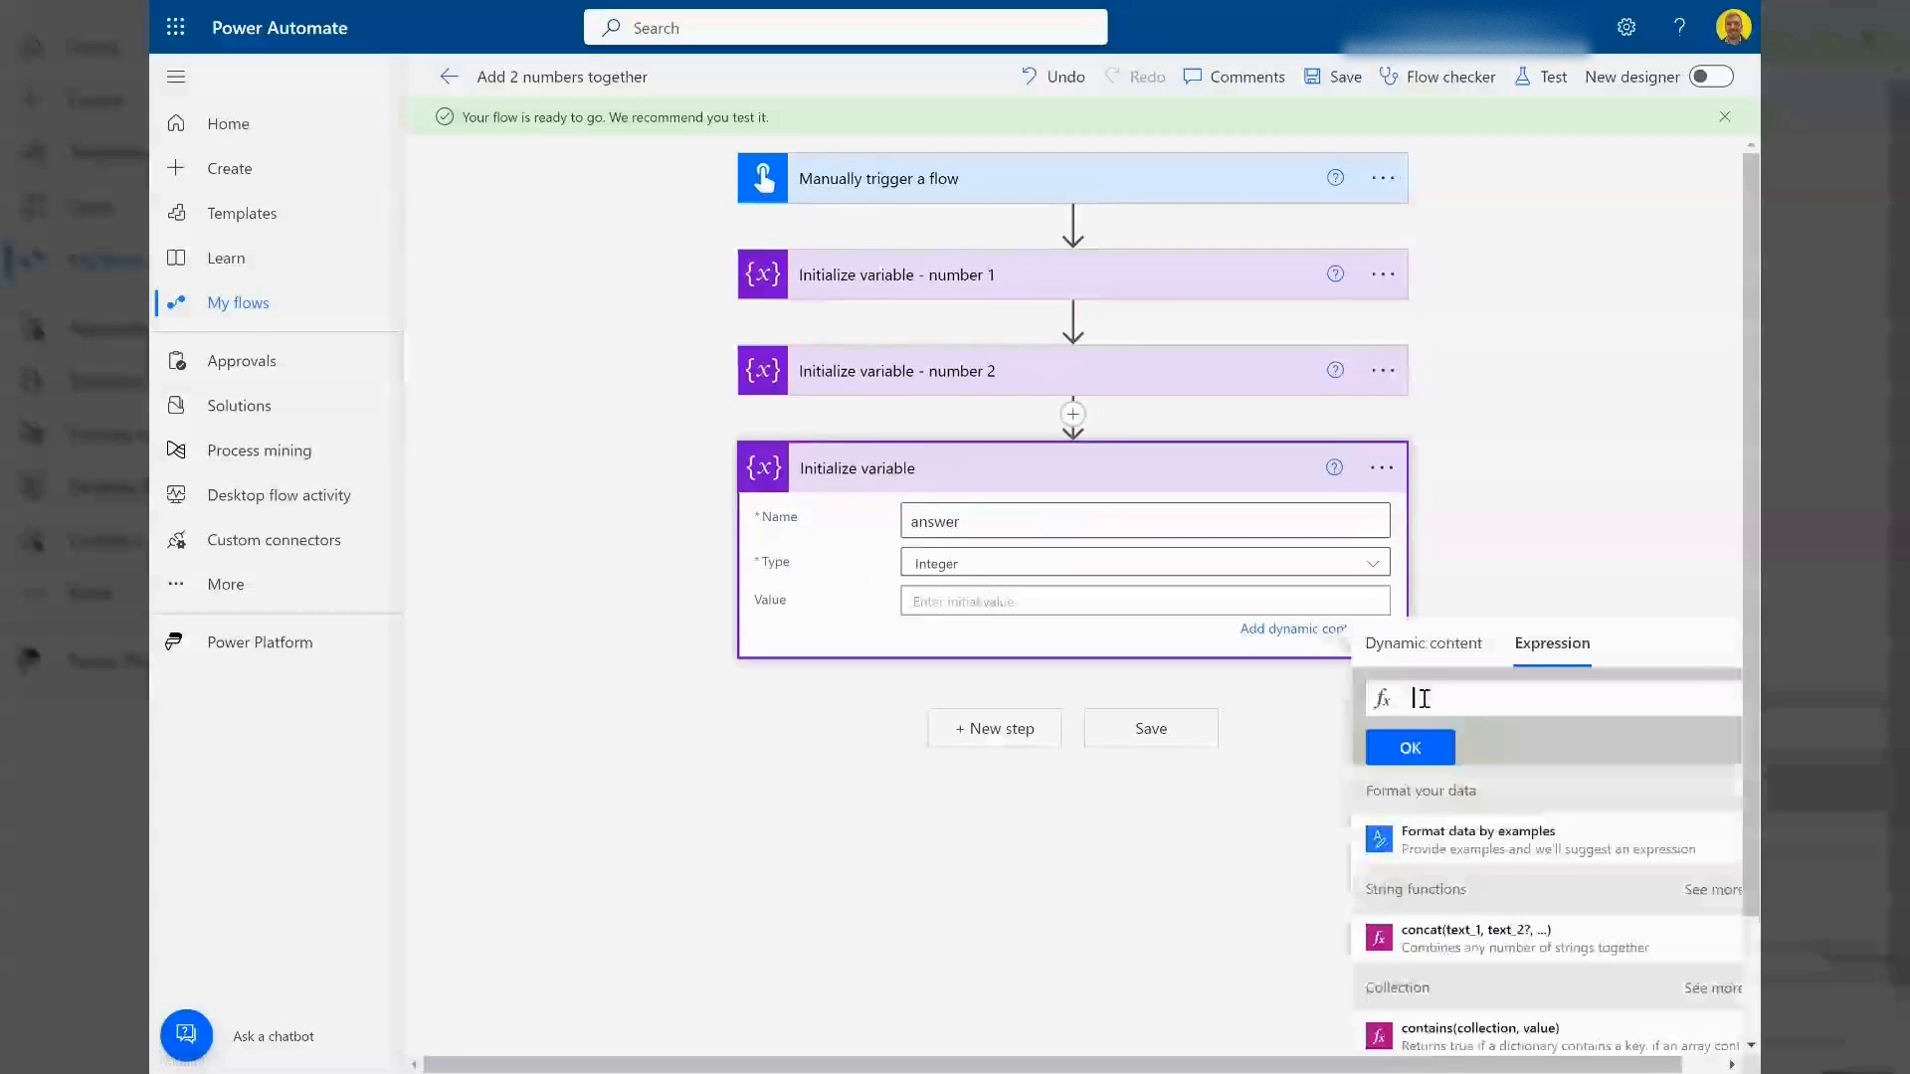
type("add")
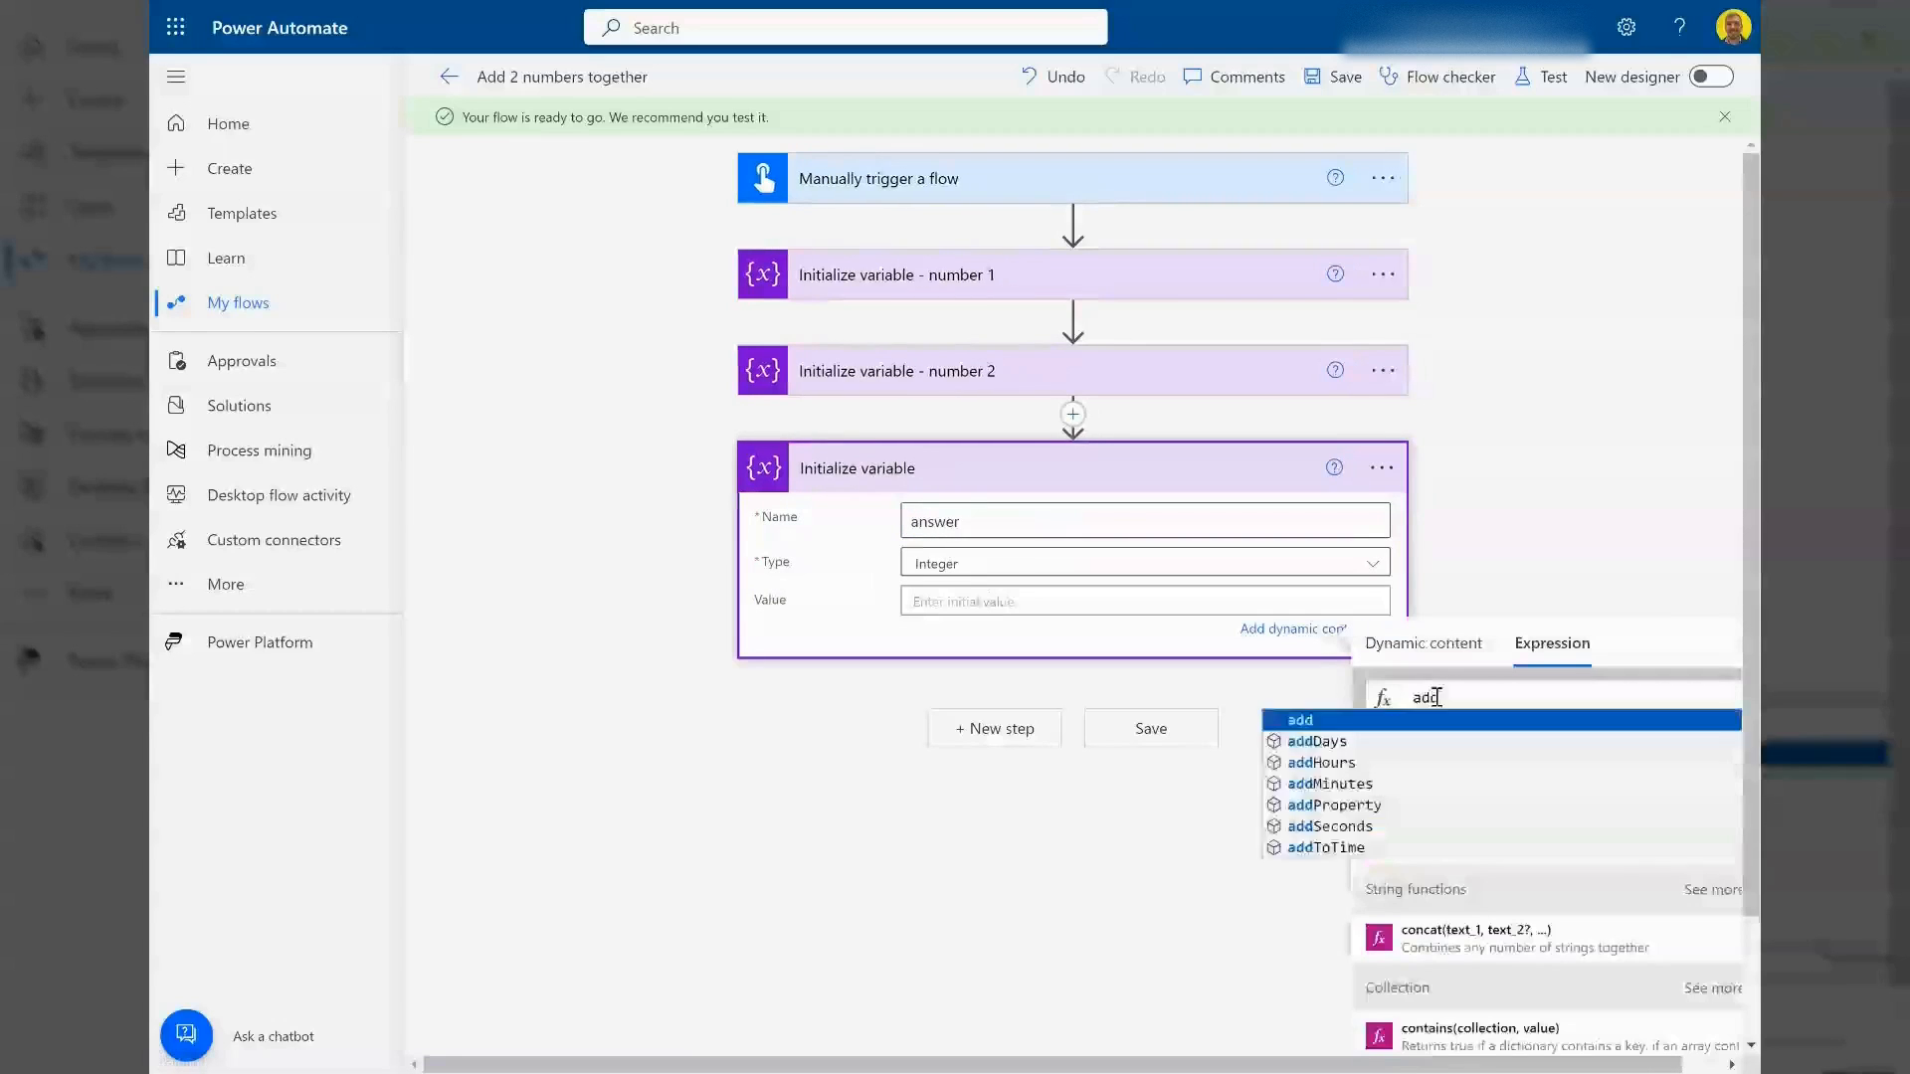
left_click(1301, 718)
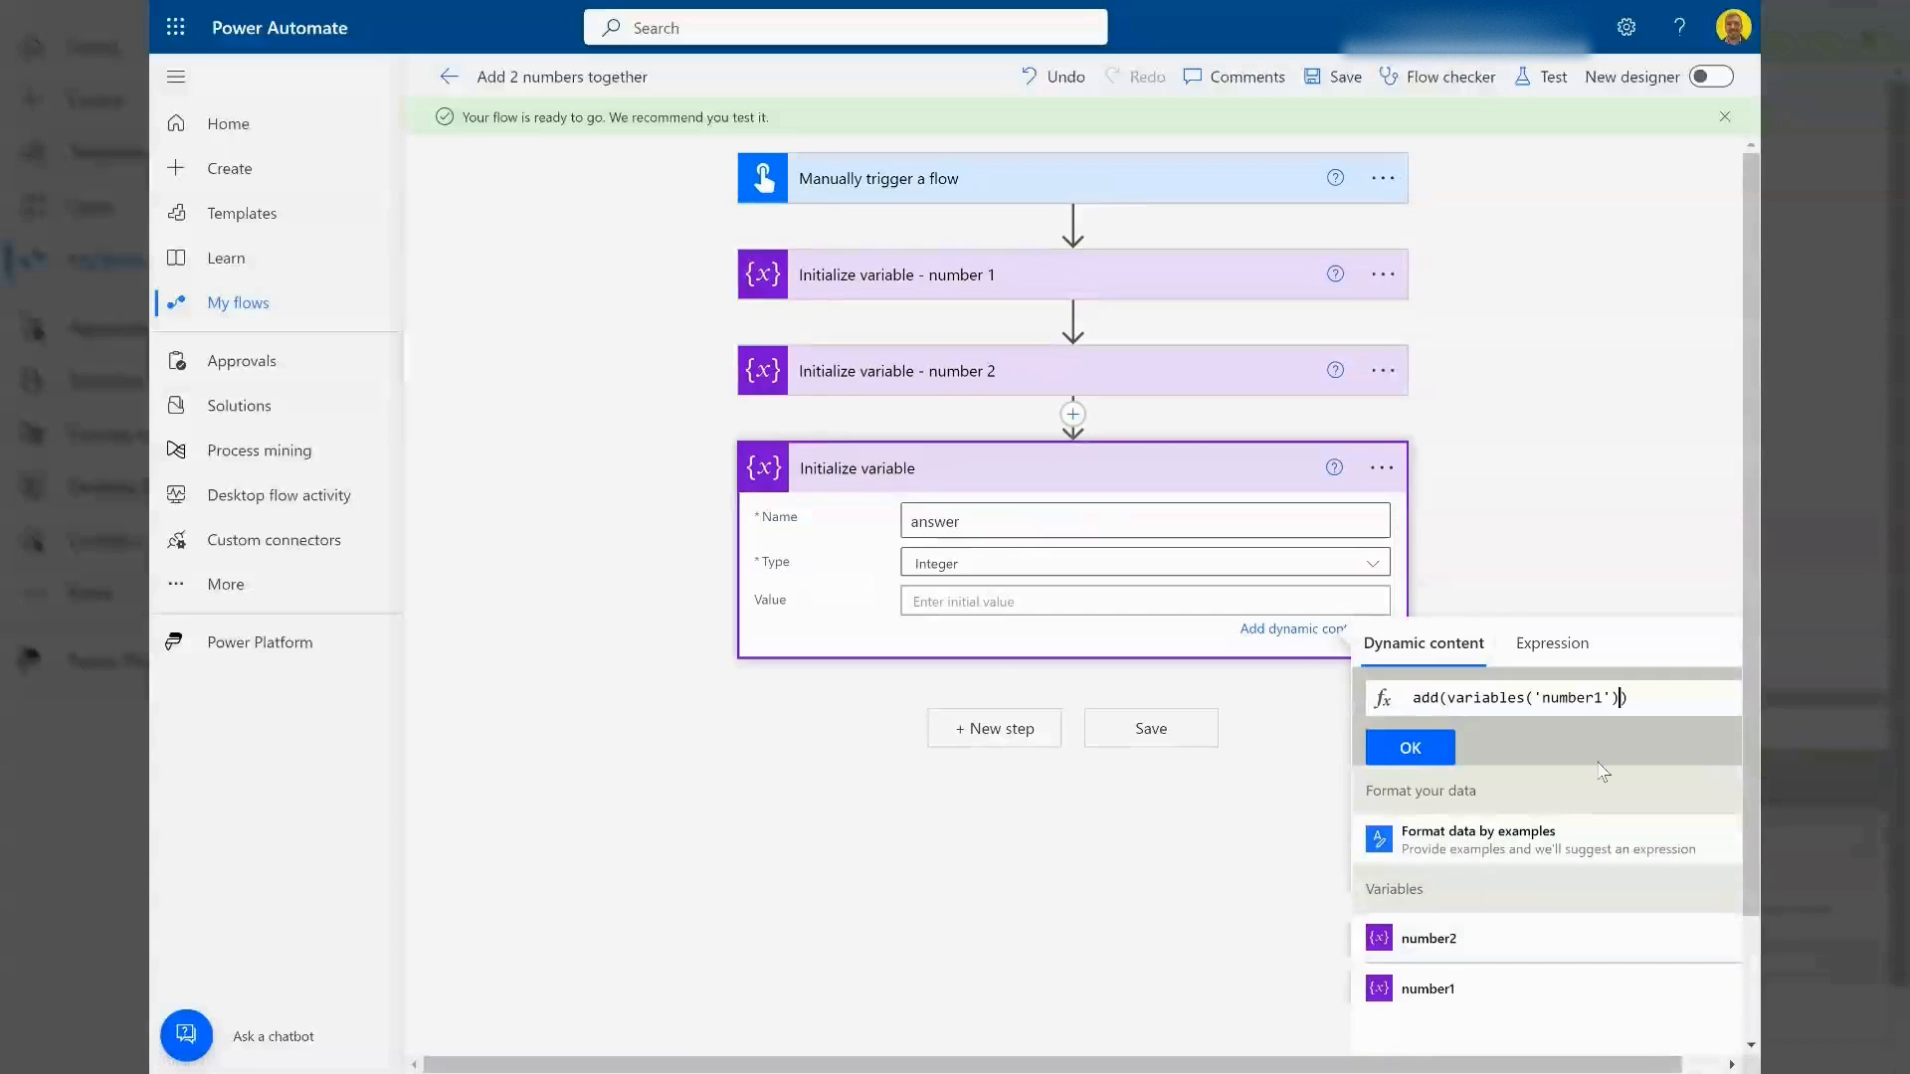
type(",variables('number2')")
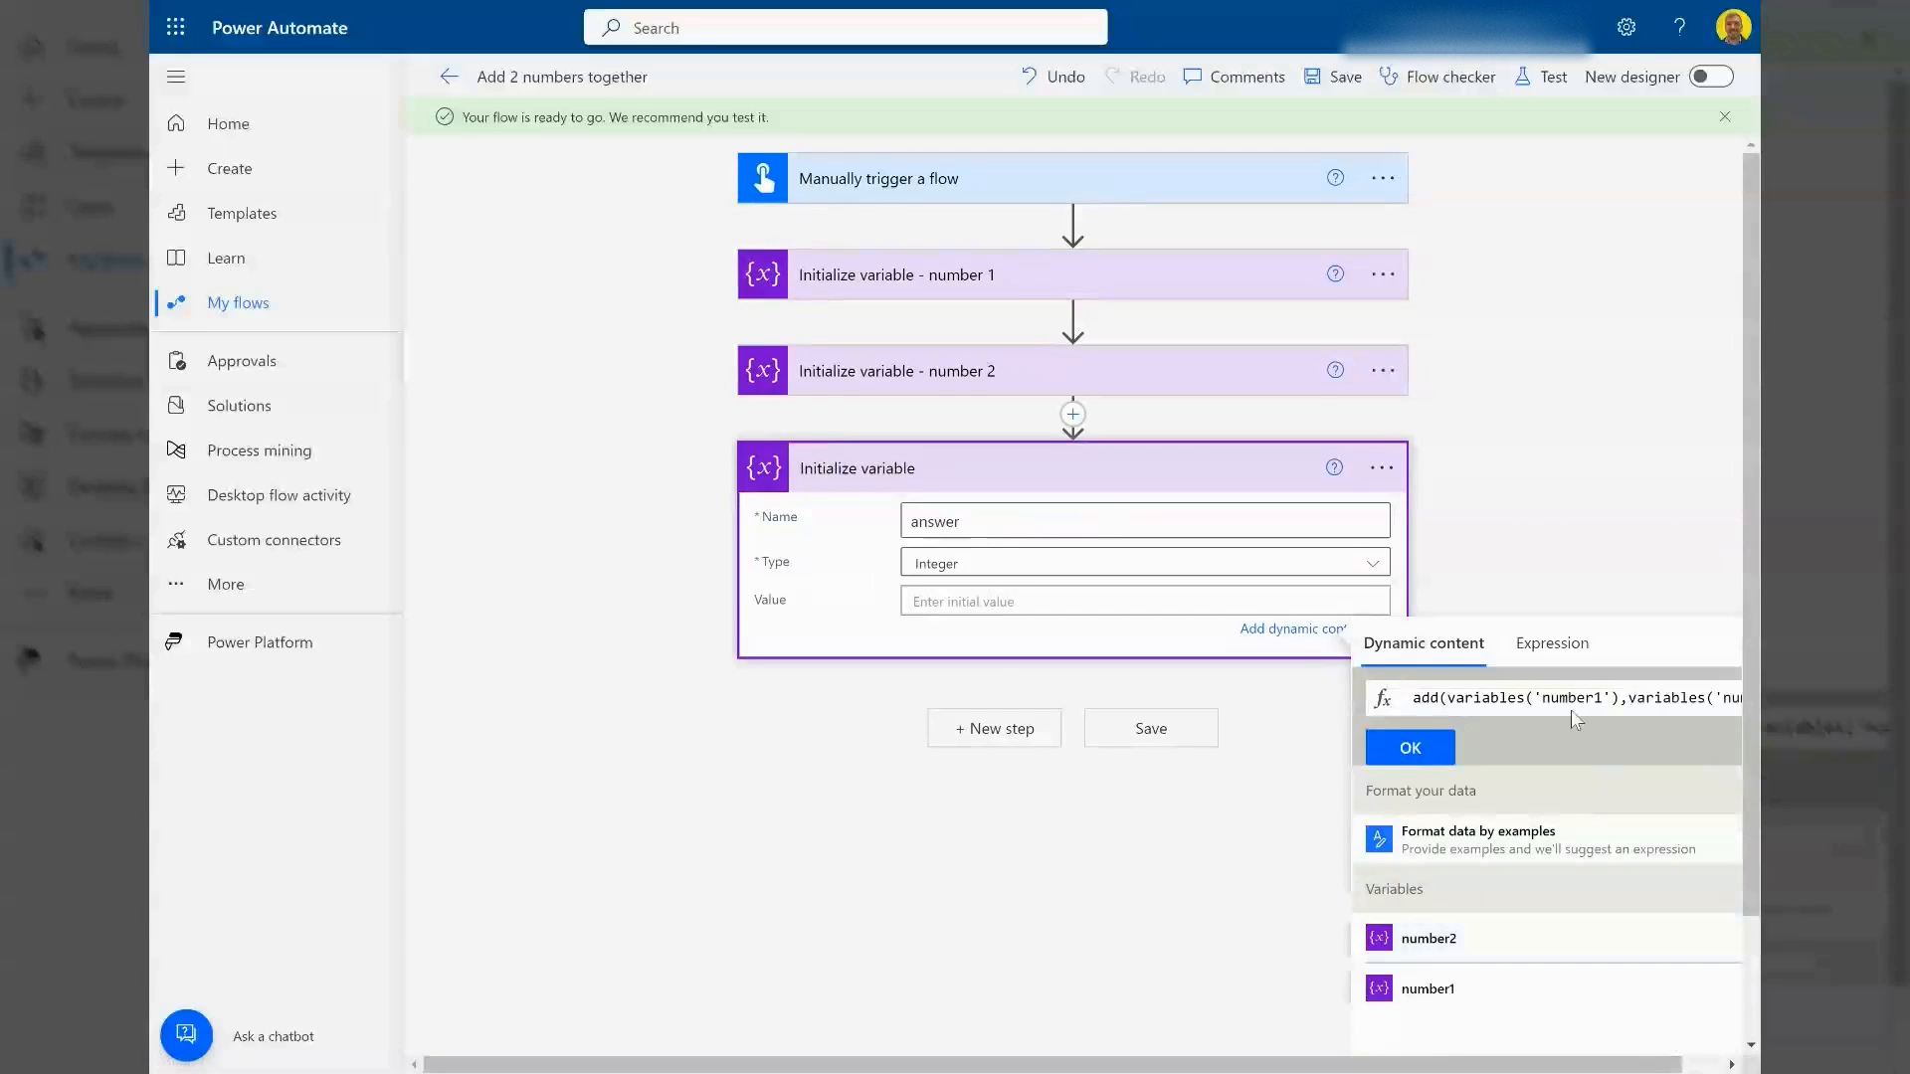
double_click(1518, 697)
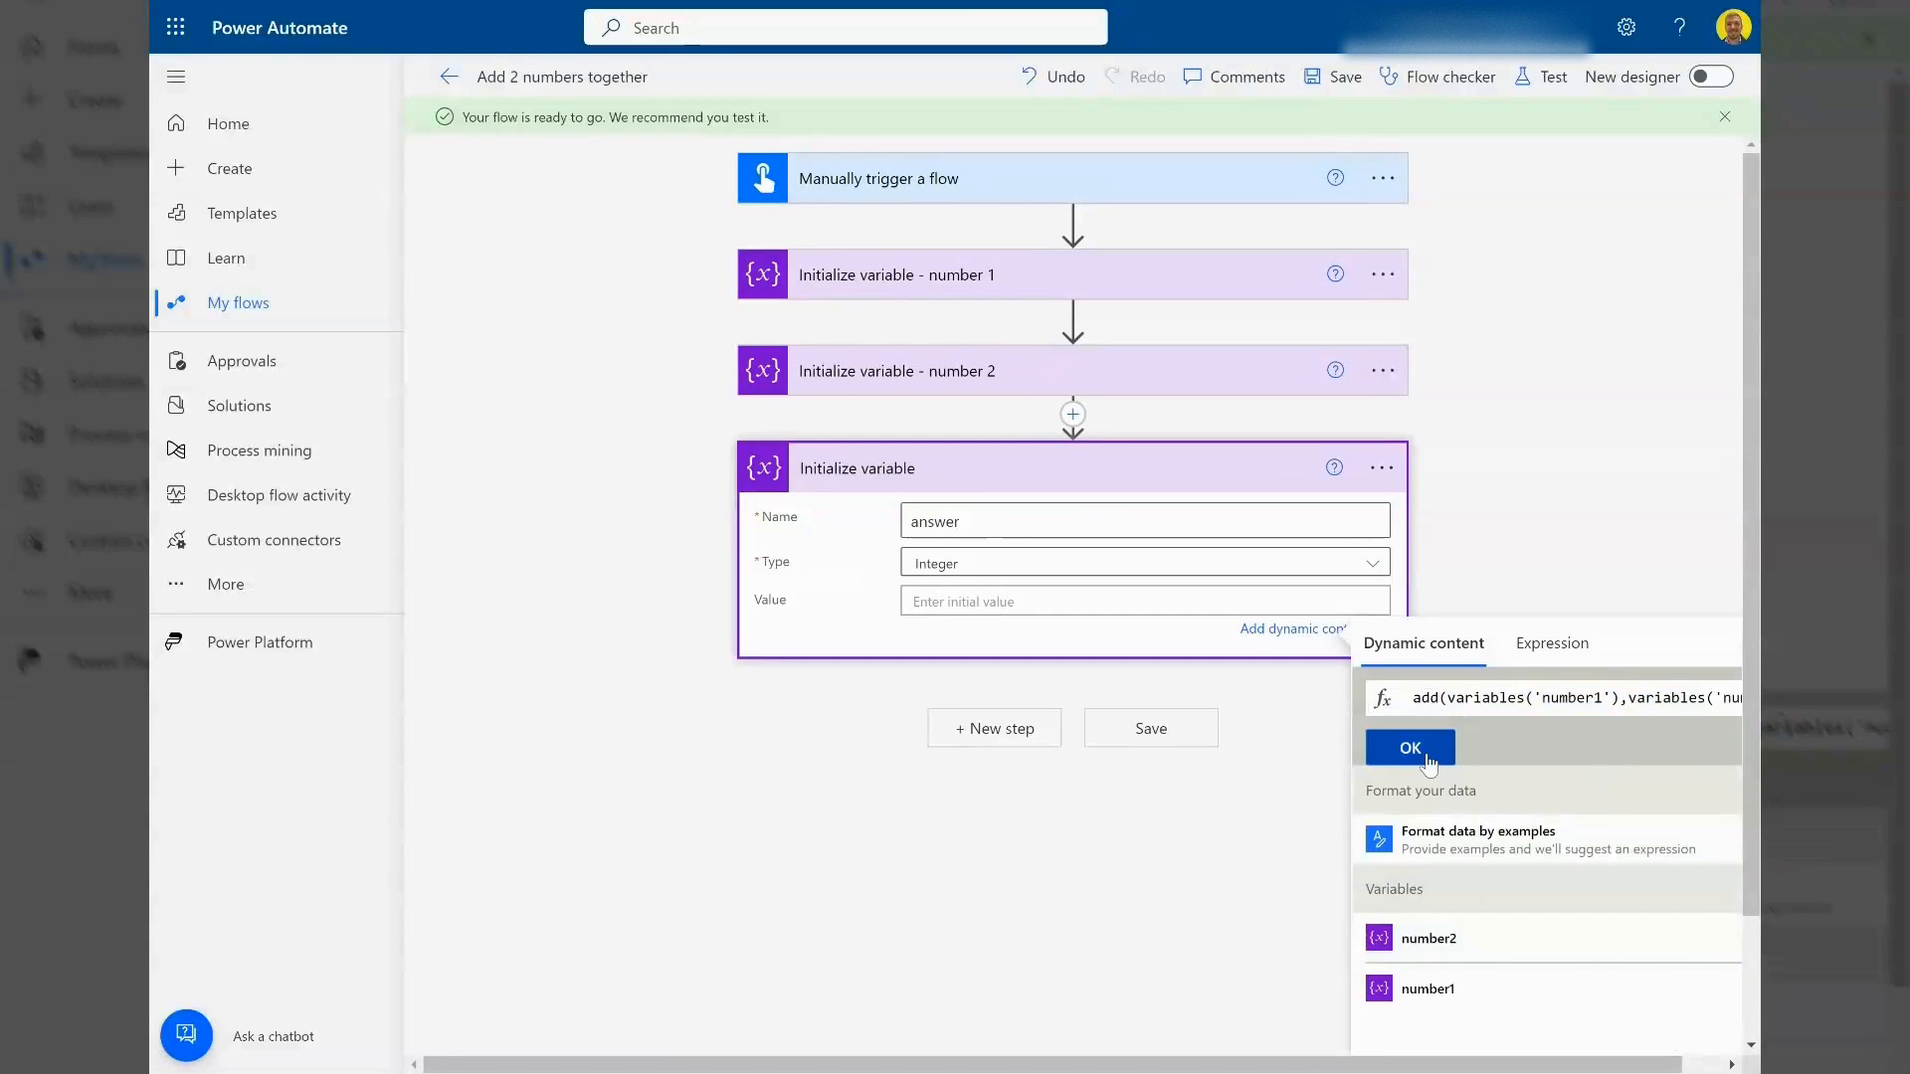
- Save the flow and run a manual test that completes all four steps successfully
left_click(1408, 746)
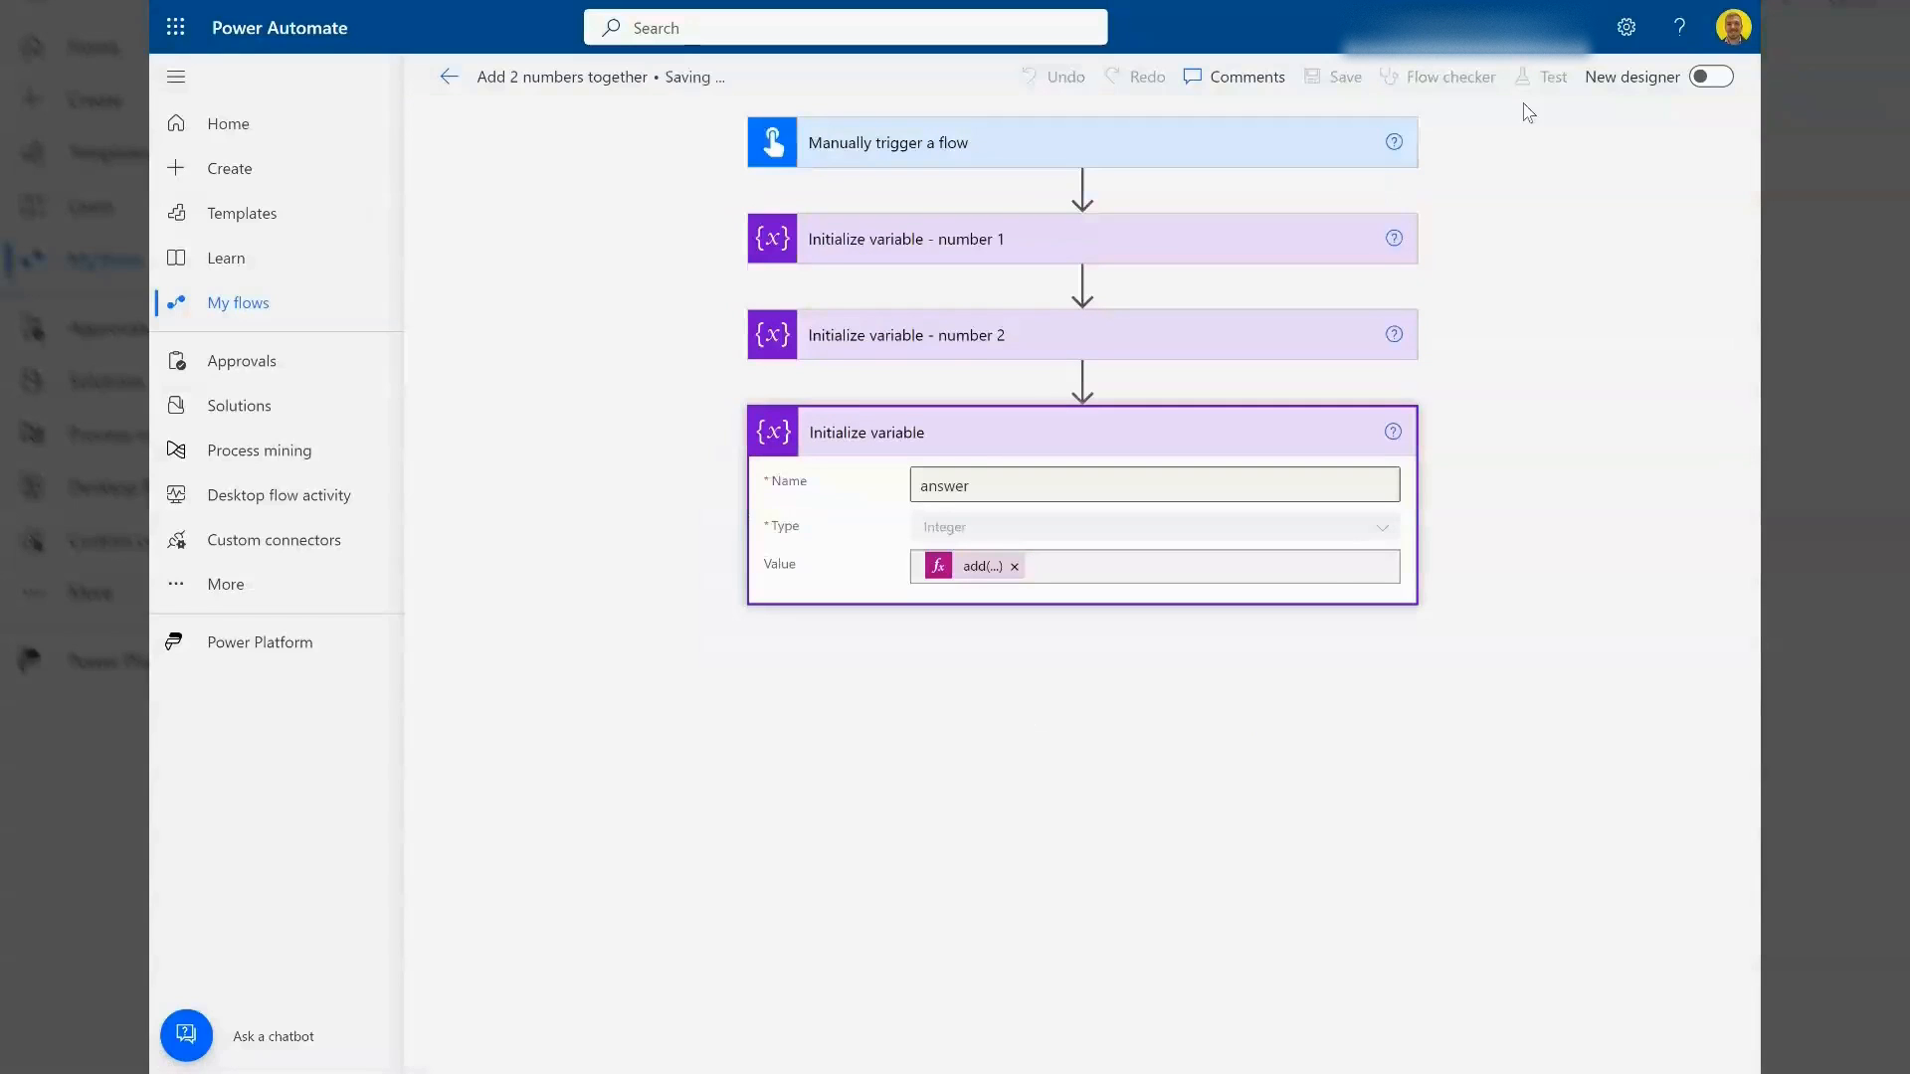
left_click(1552, 77)
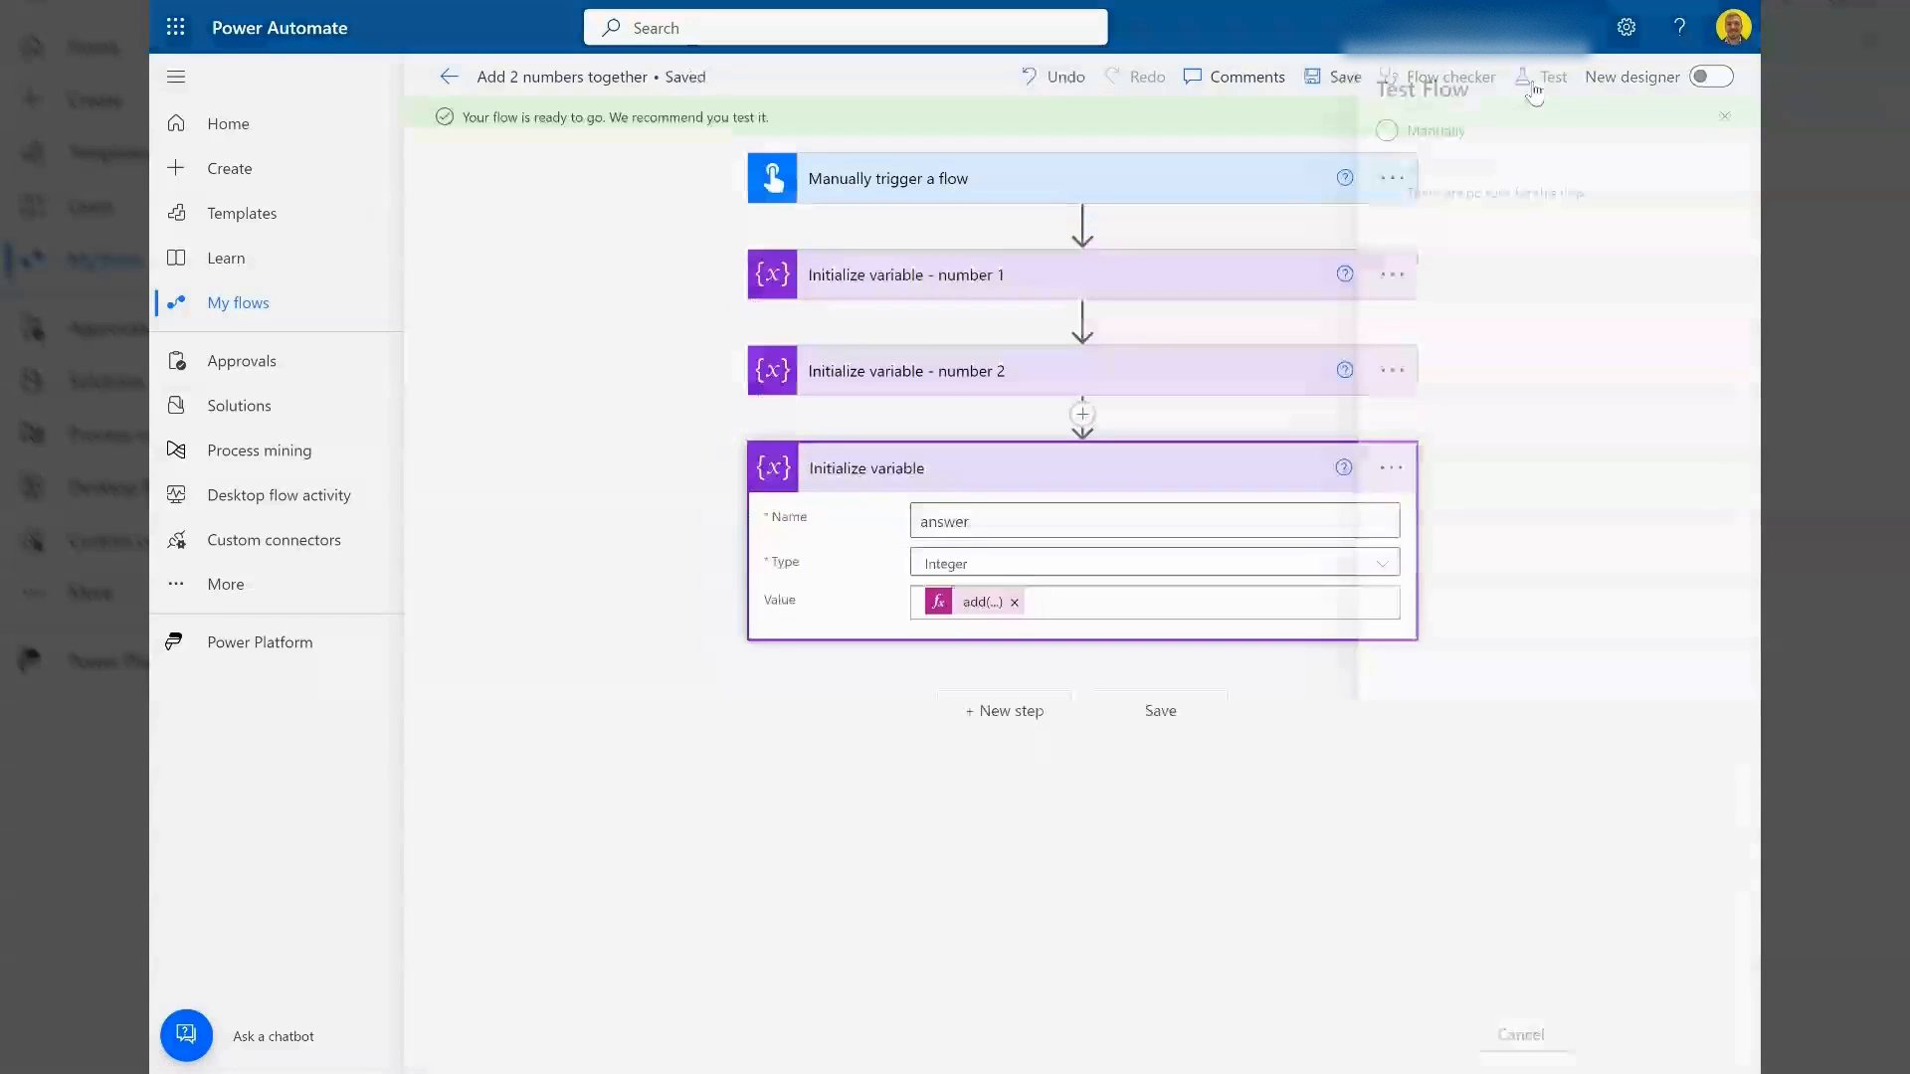
left_click(1552, 78)
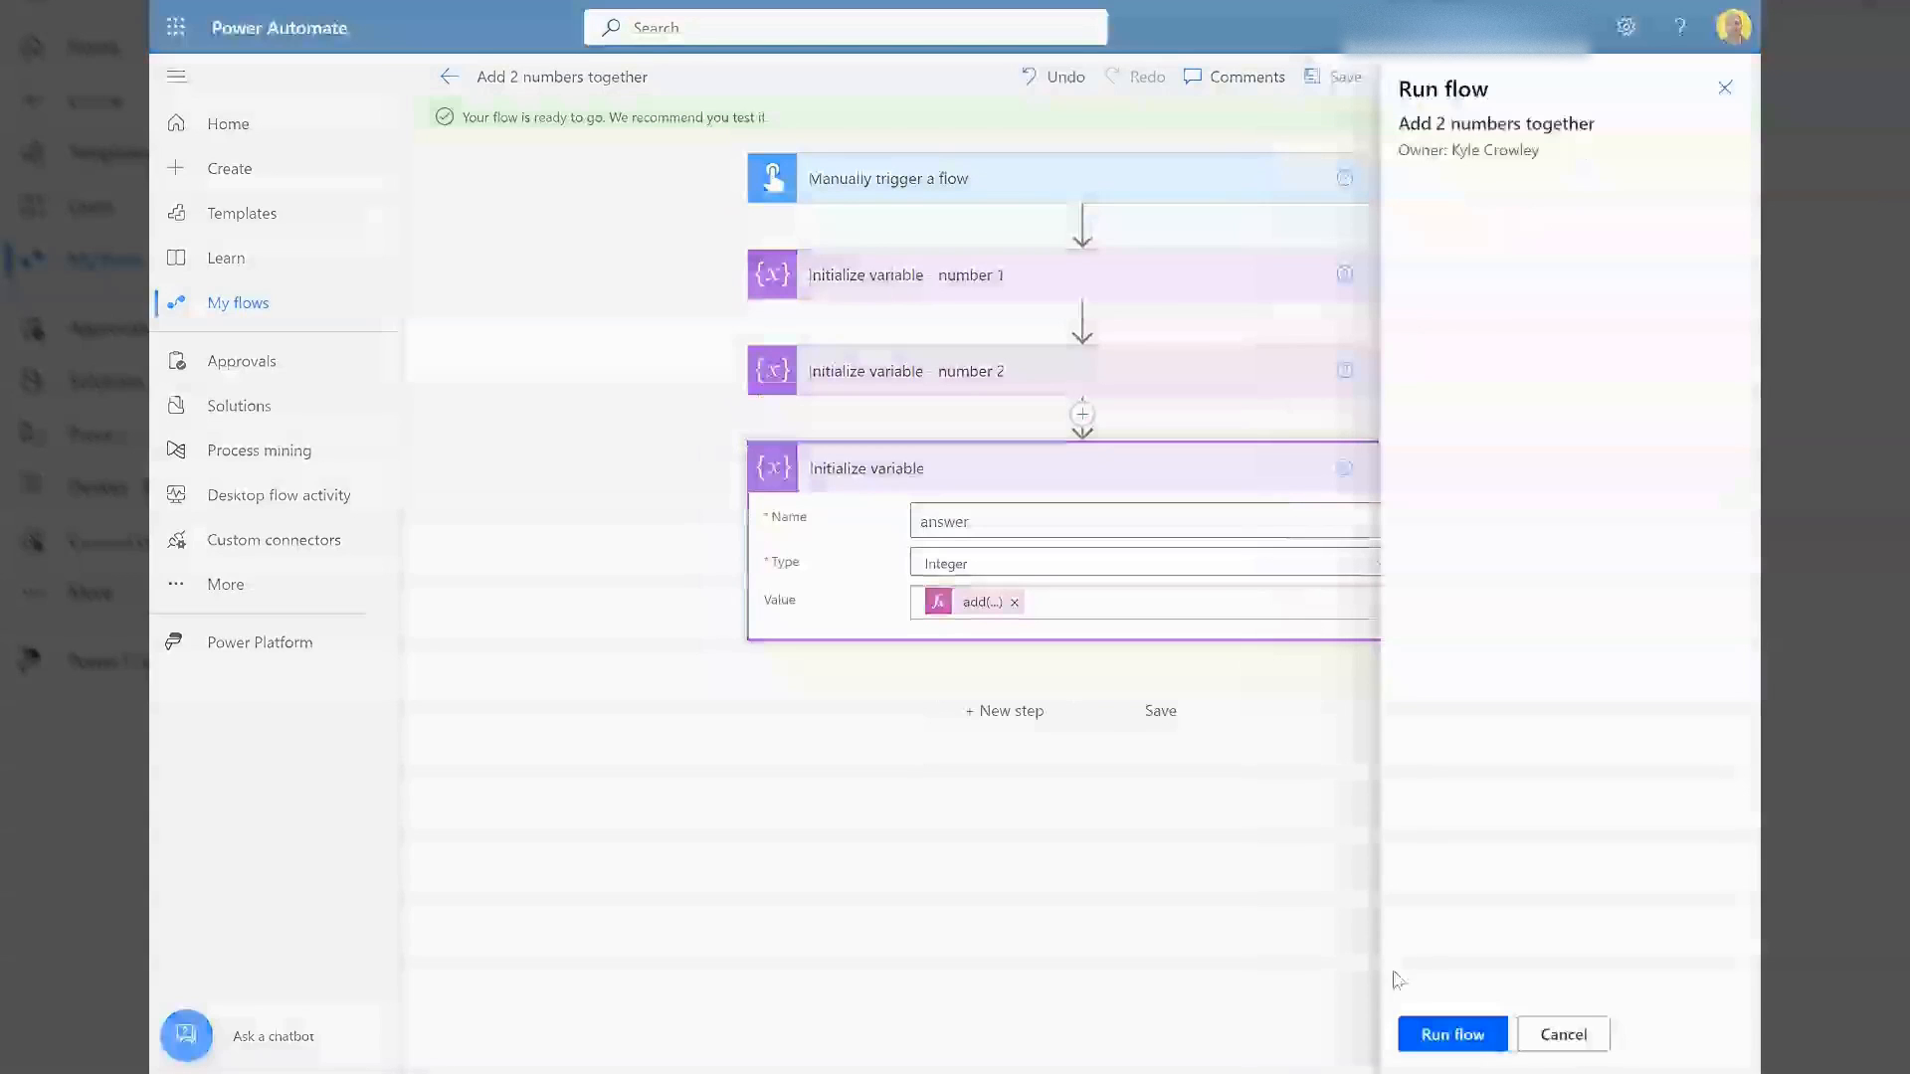
left_click(1450, 1034)
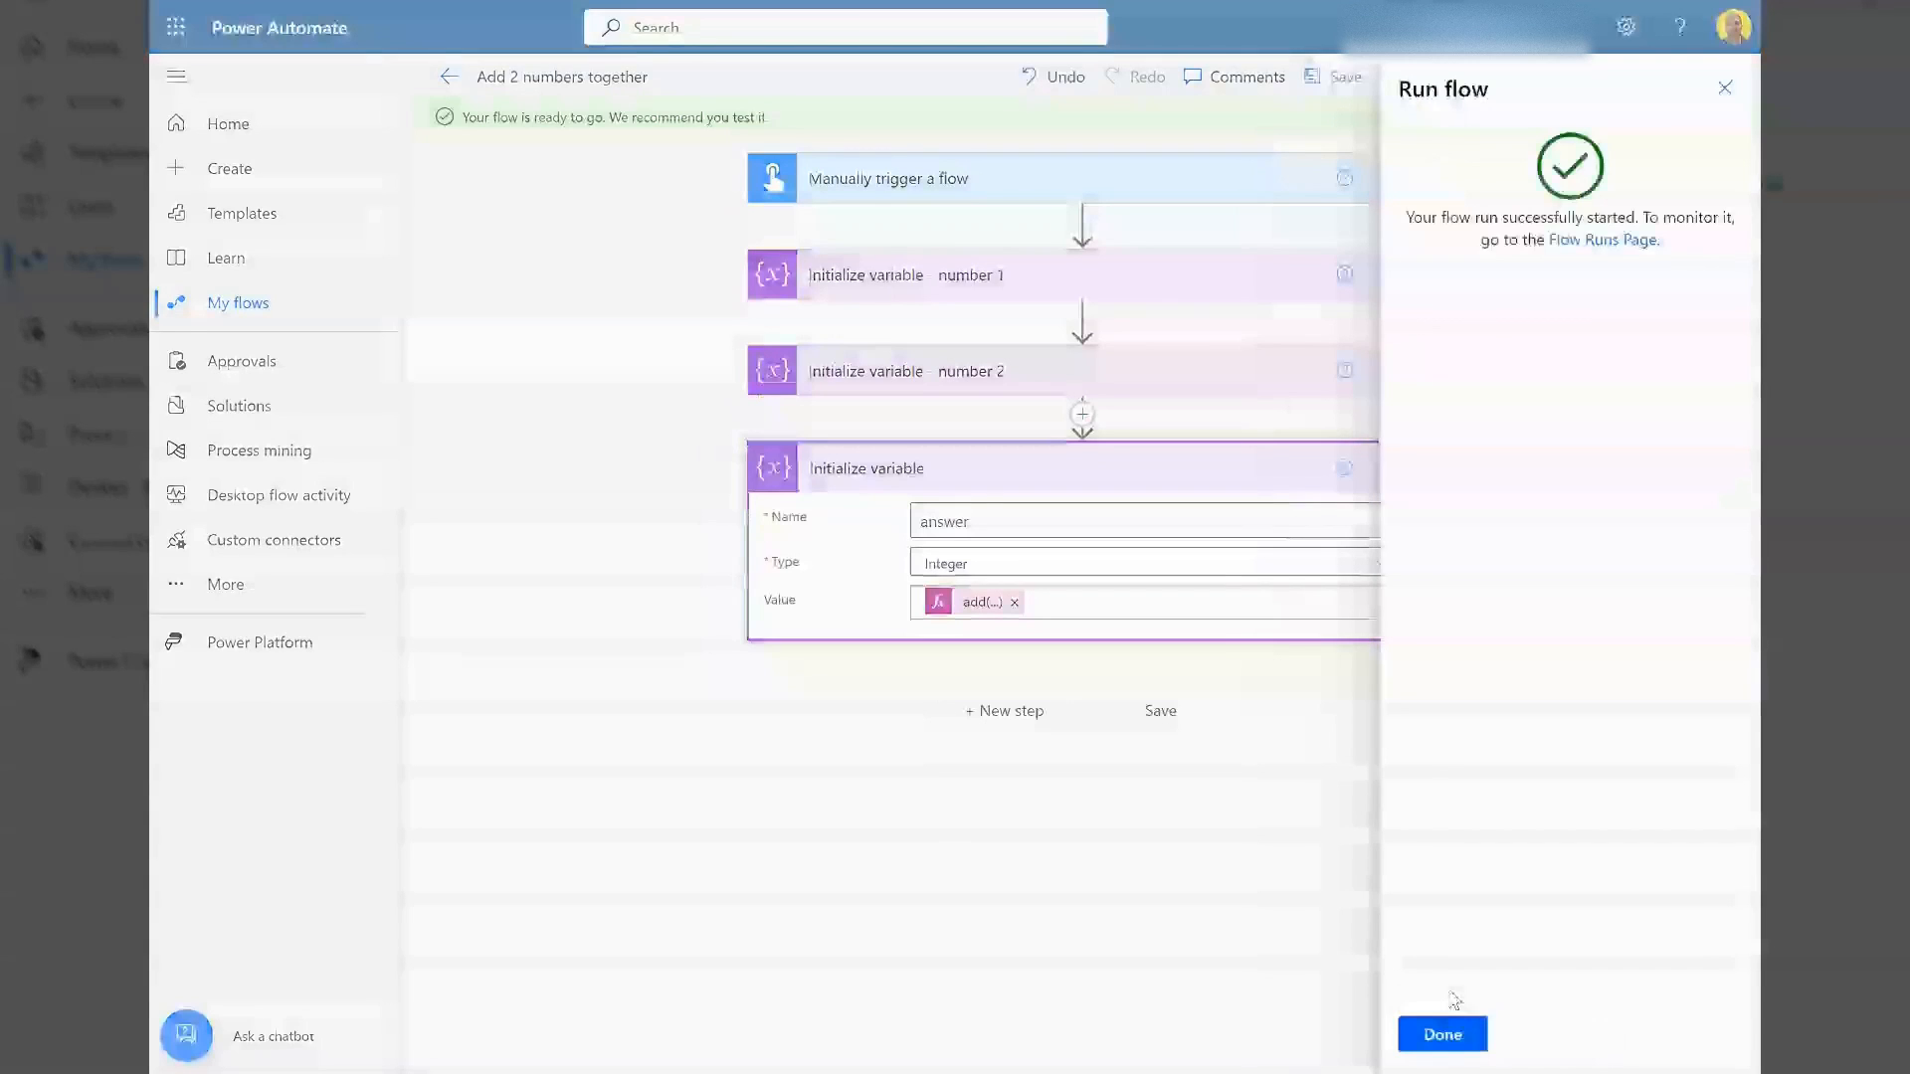
left_click(1440, 1032)
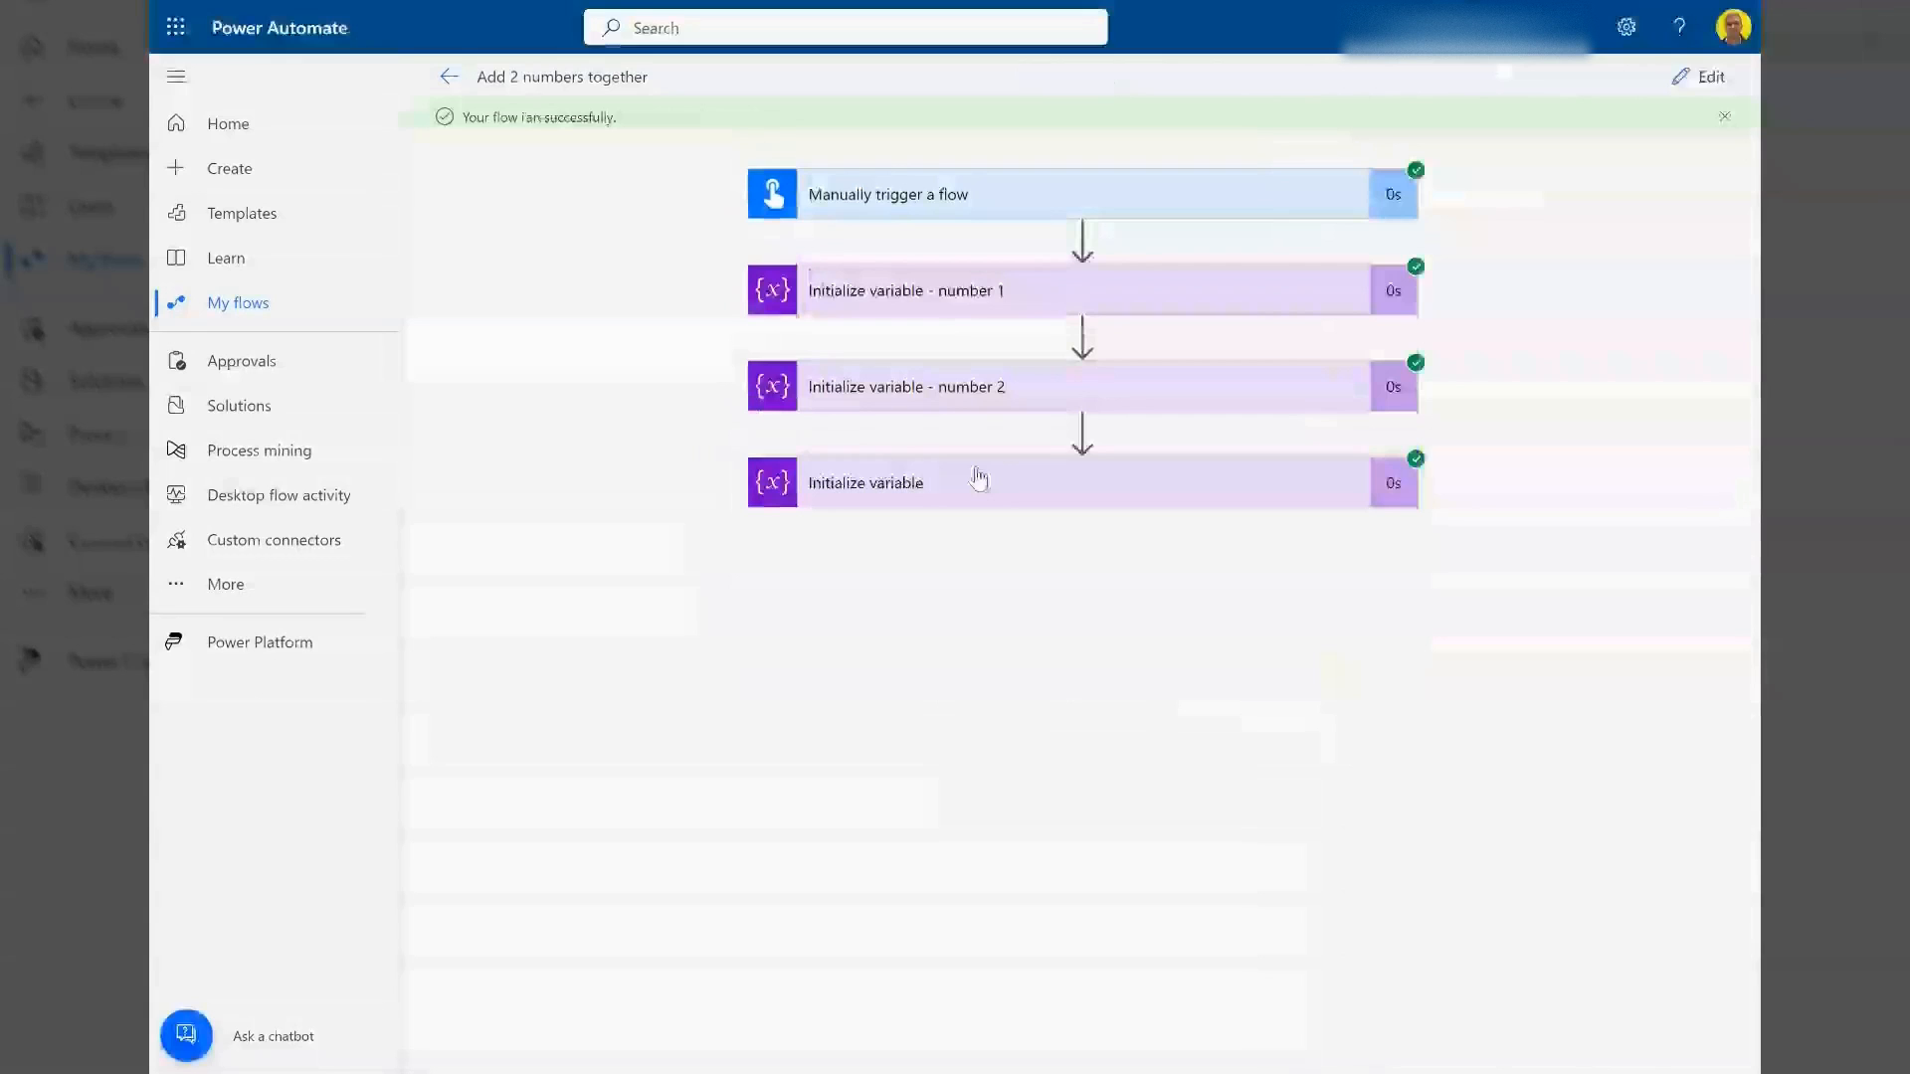